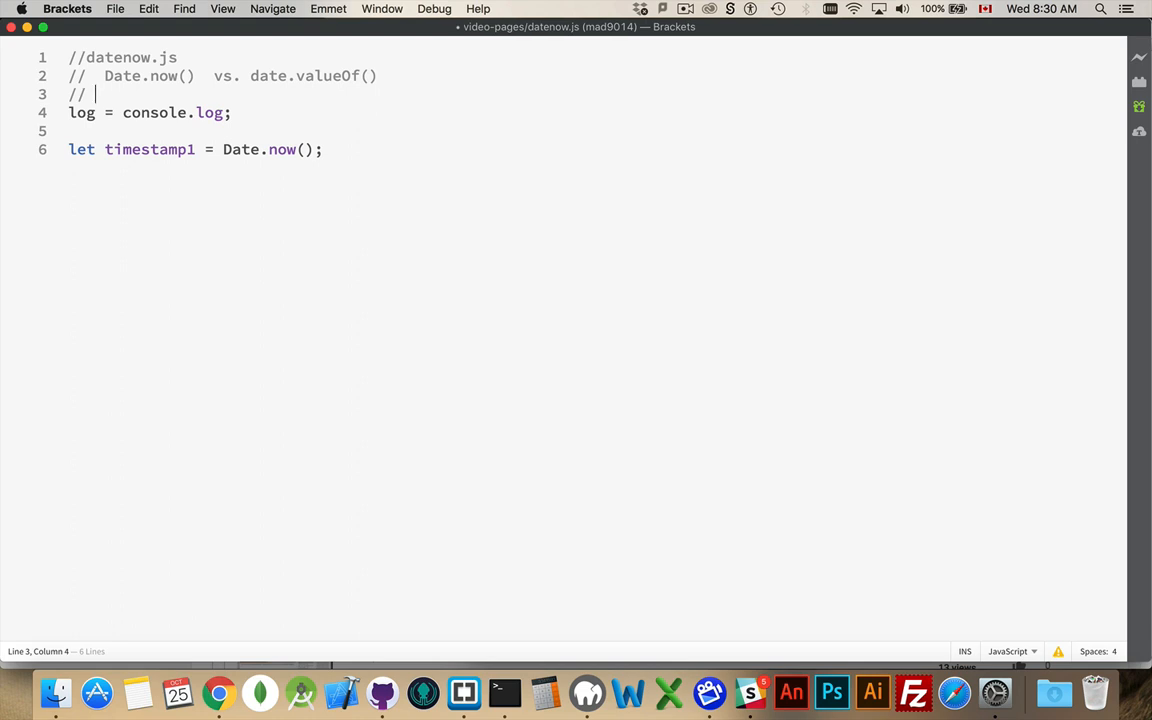
# Step: Add the comments '// Jan 1, 1970 12:00:00' and '// number of milliseconds that has passed'
pyautogui.write('Jan')
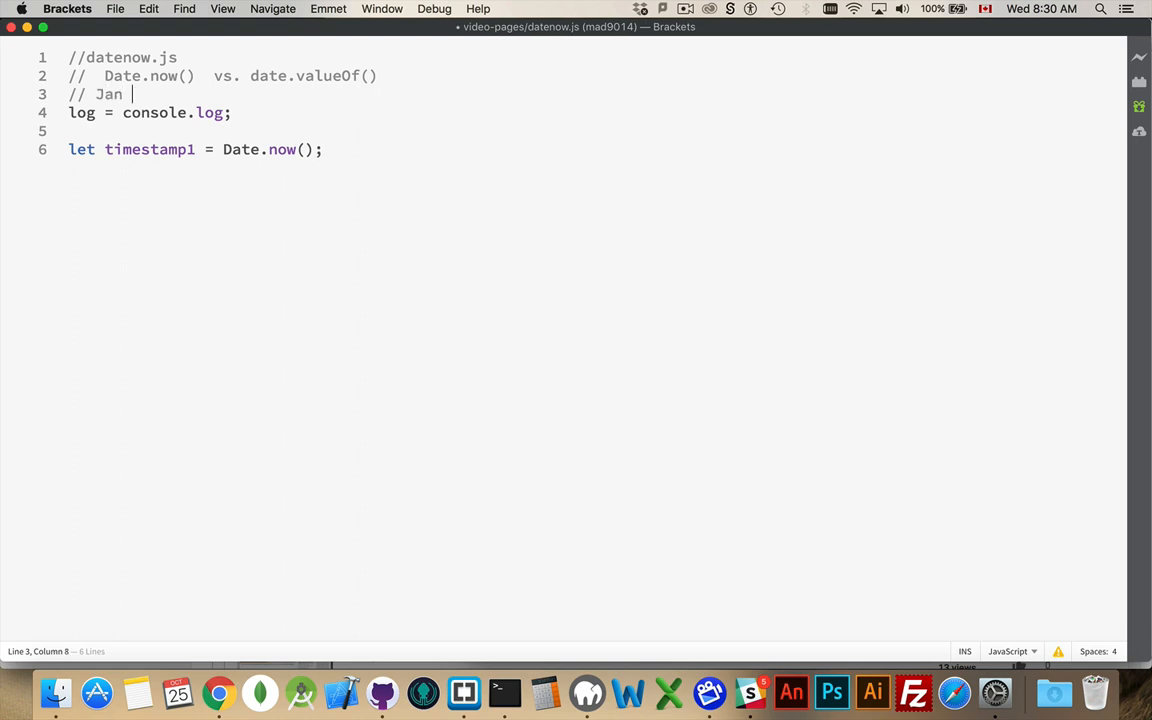
pyautogui.write('1, 1970')
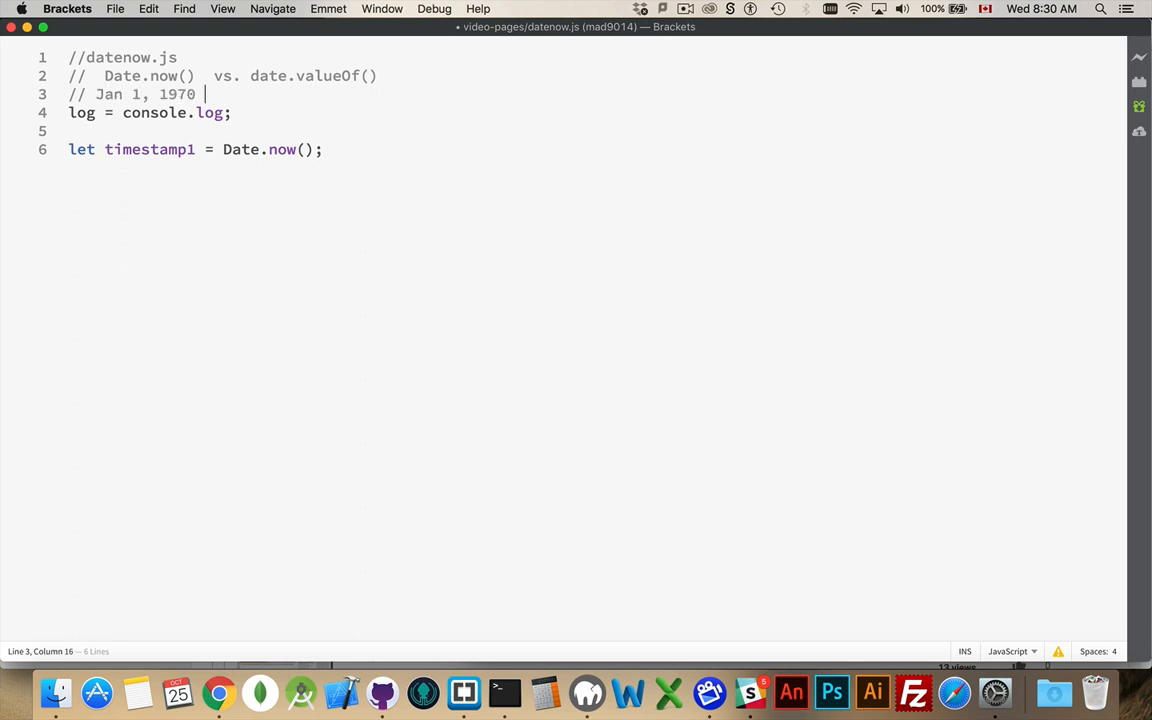
pyautogui.write('12:00:00')
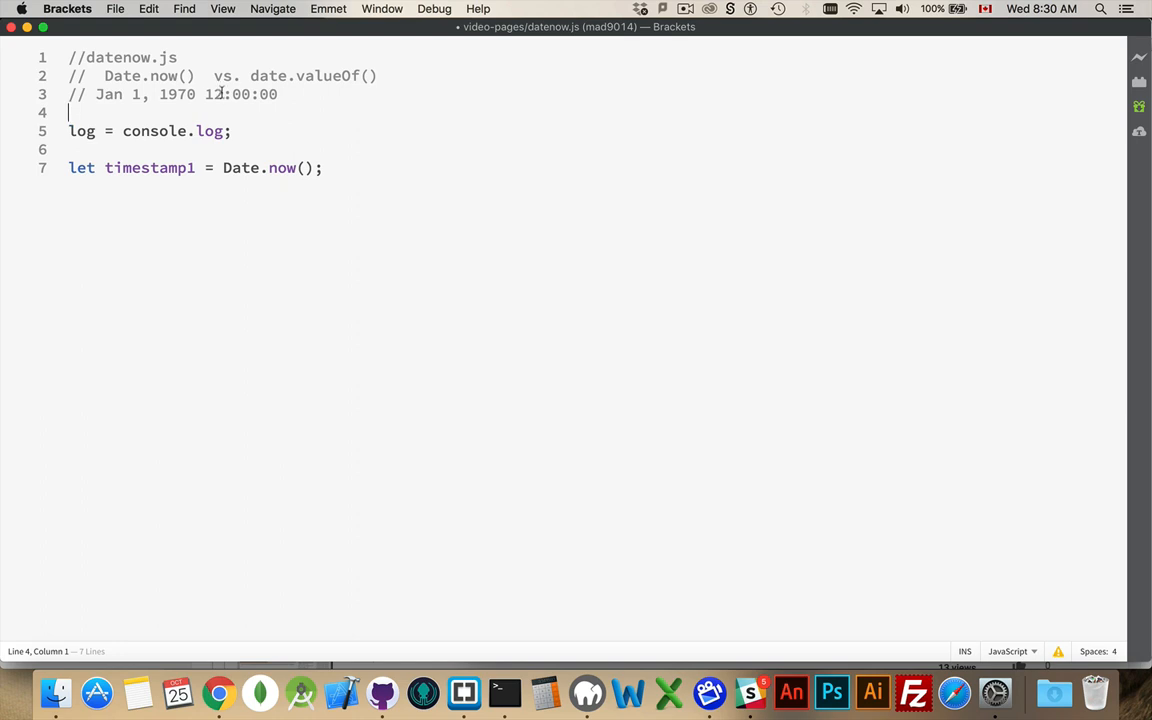
pyautogui.write('//')
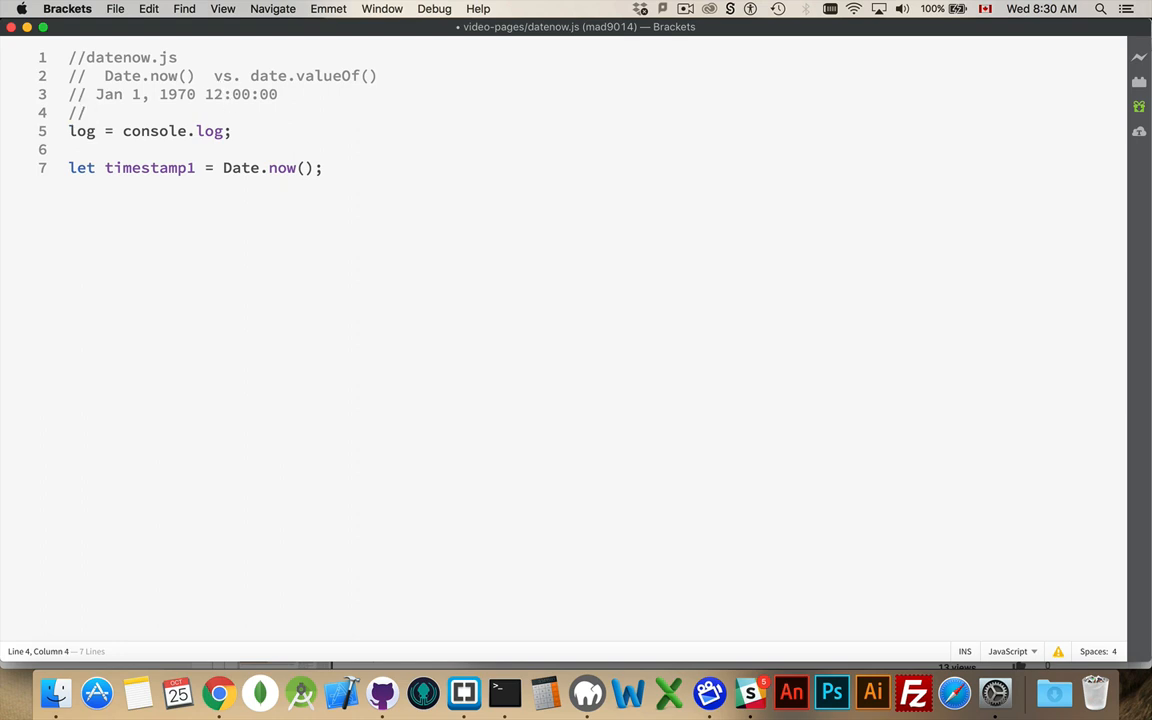
pyautogui.write('number of mil')
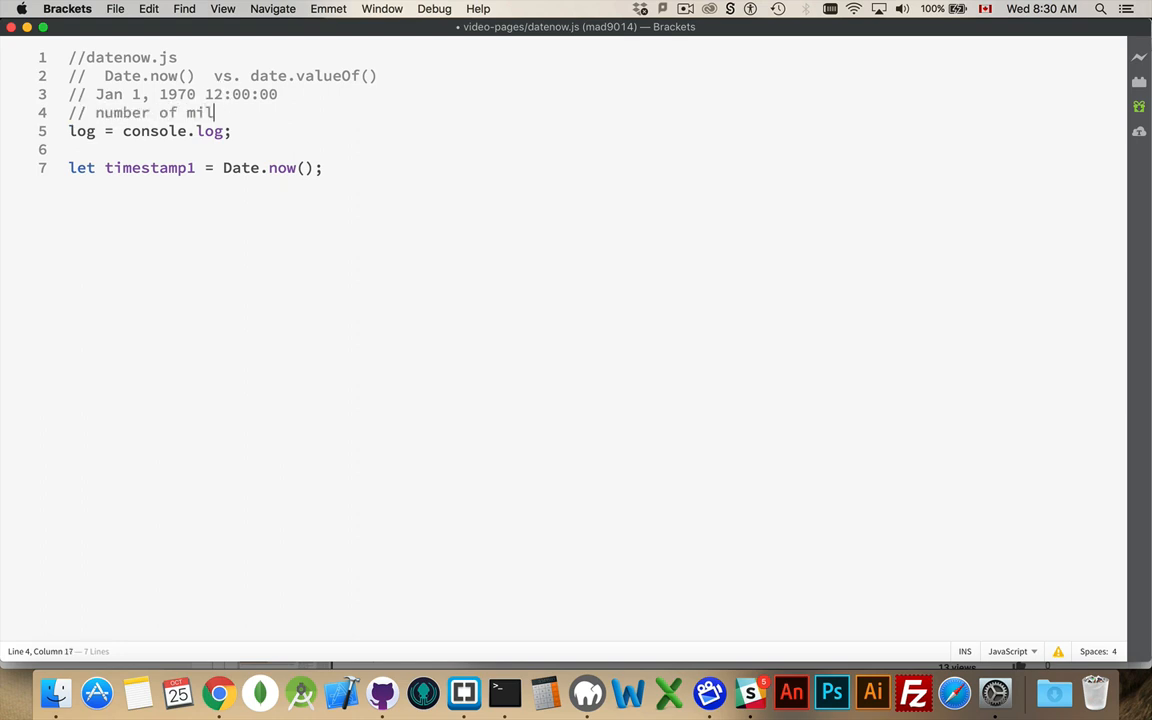
pyautogui.write('liseconds')
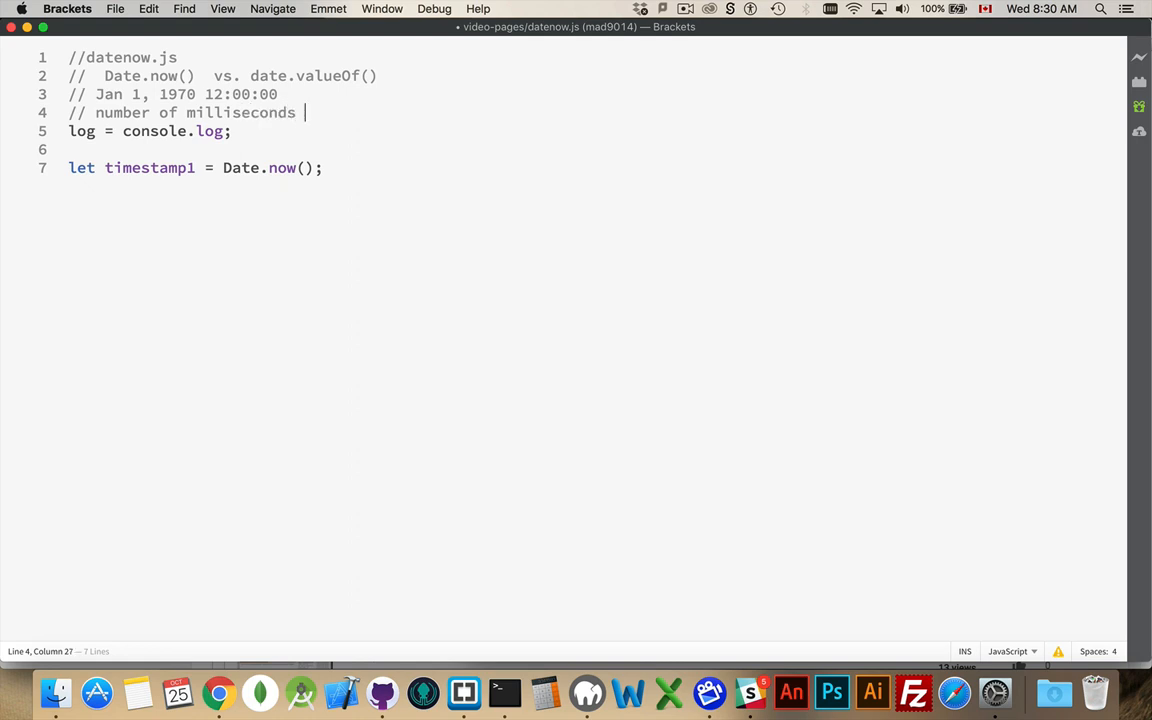
pyautogui.write('that has passed')
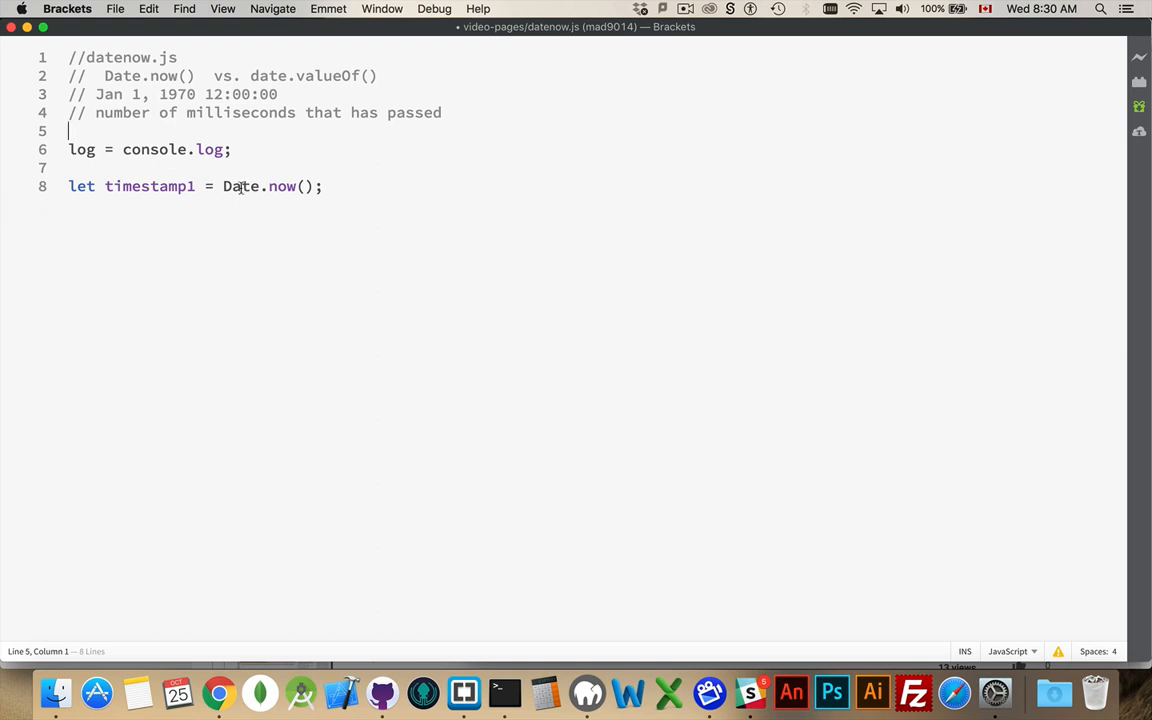
# Step: Add log( timestamp1 ) on a new line below the Date.now() assignment
pyautogui.doubleClick(241, 186)
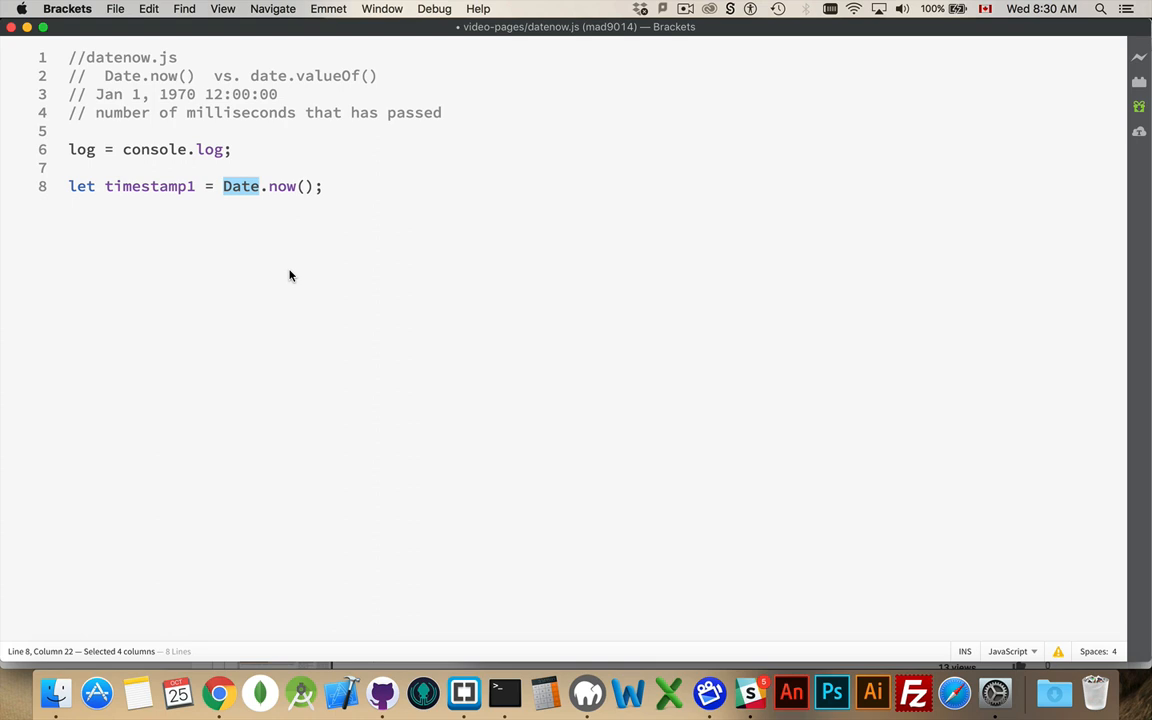
pyautogui.moveTo(236, 194)
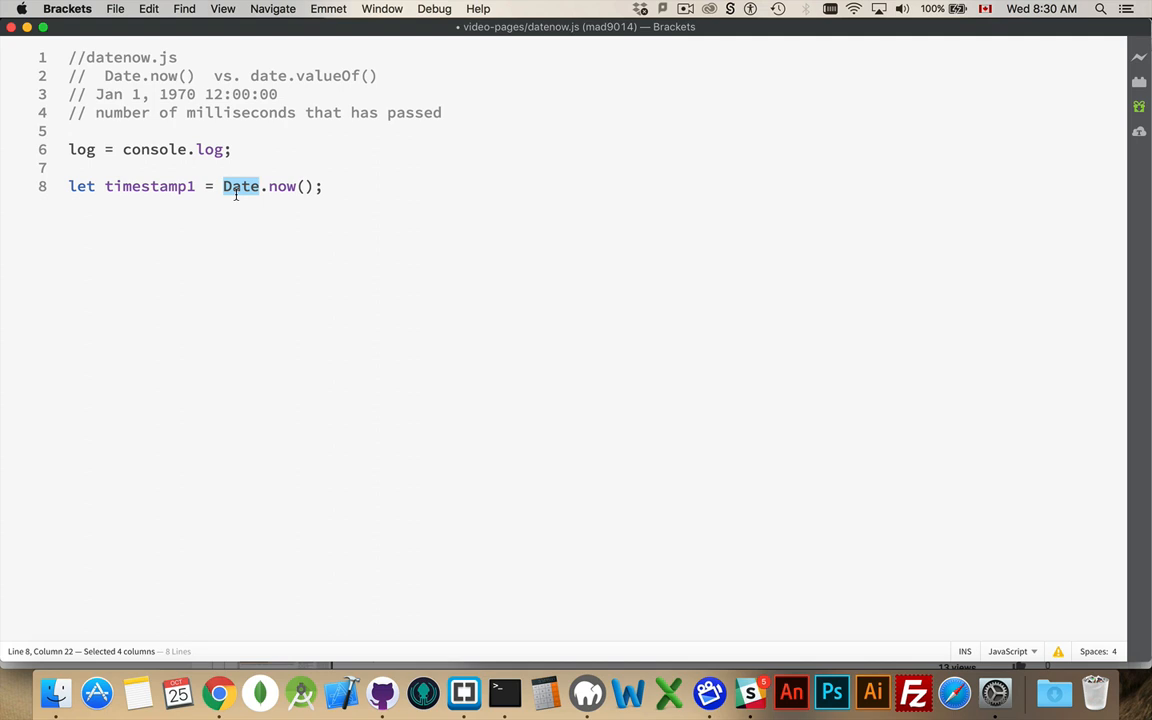
pyautogui.moveTo(291, 187)
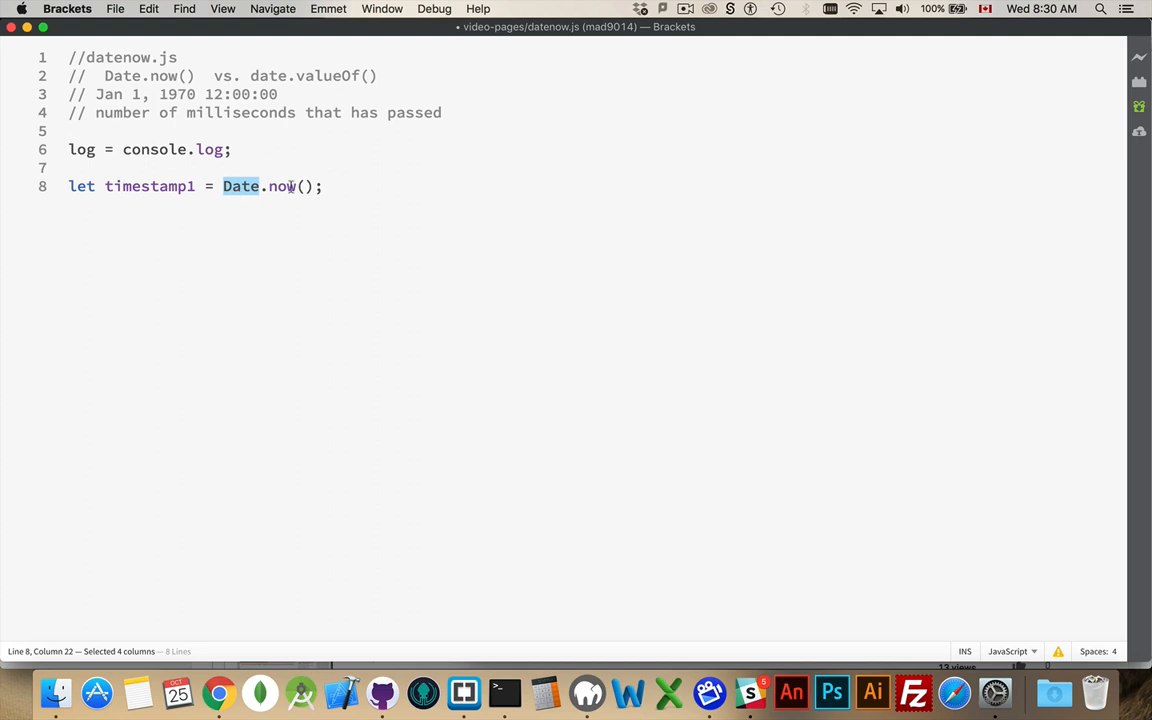
pyautogui.click(345, 186)
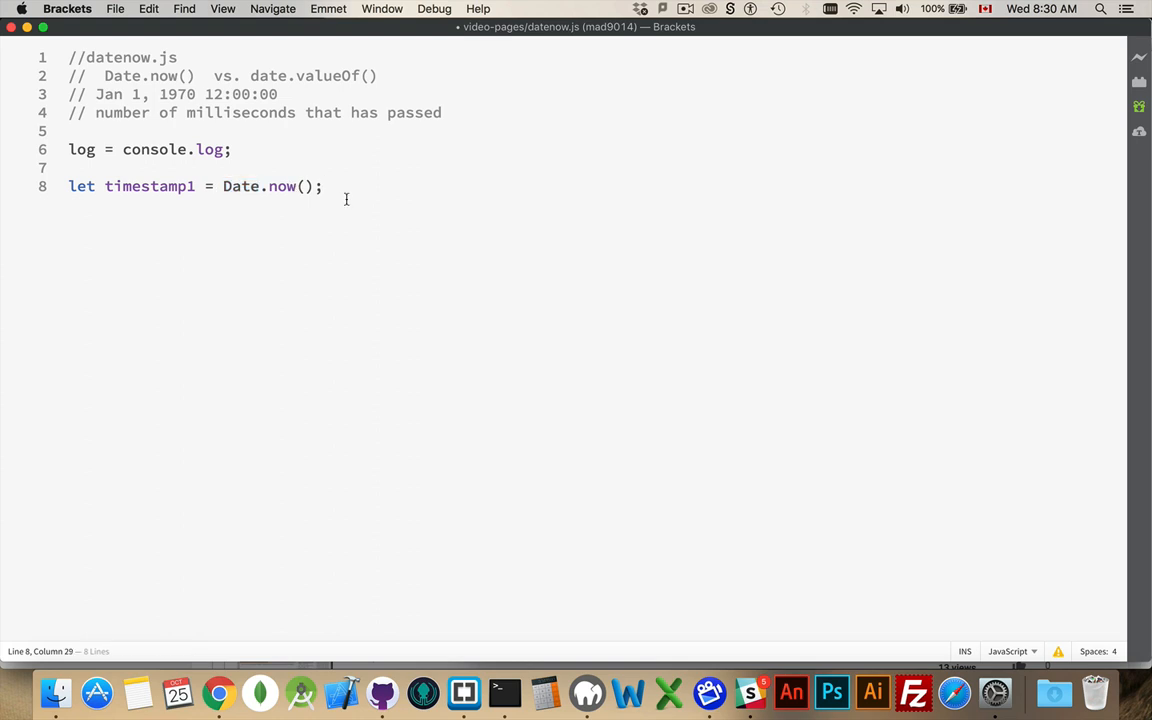
pyautogui.write('log(')
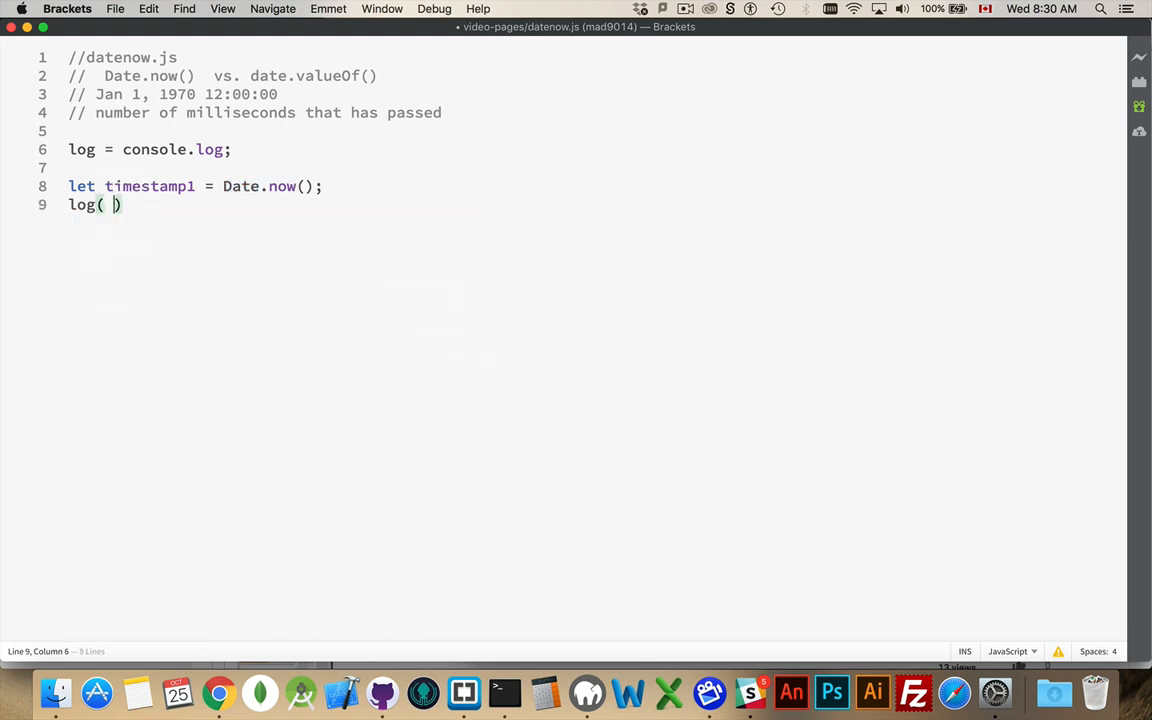
pyautogui.write('timestamp1')
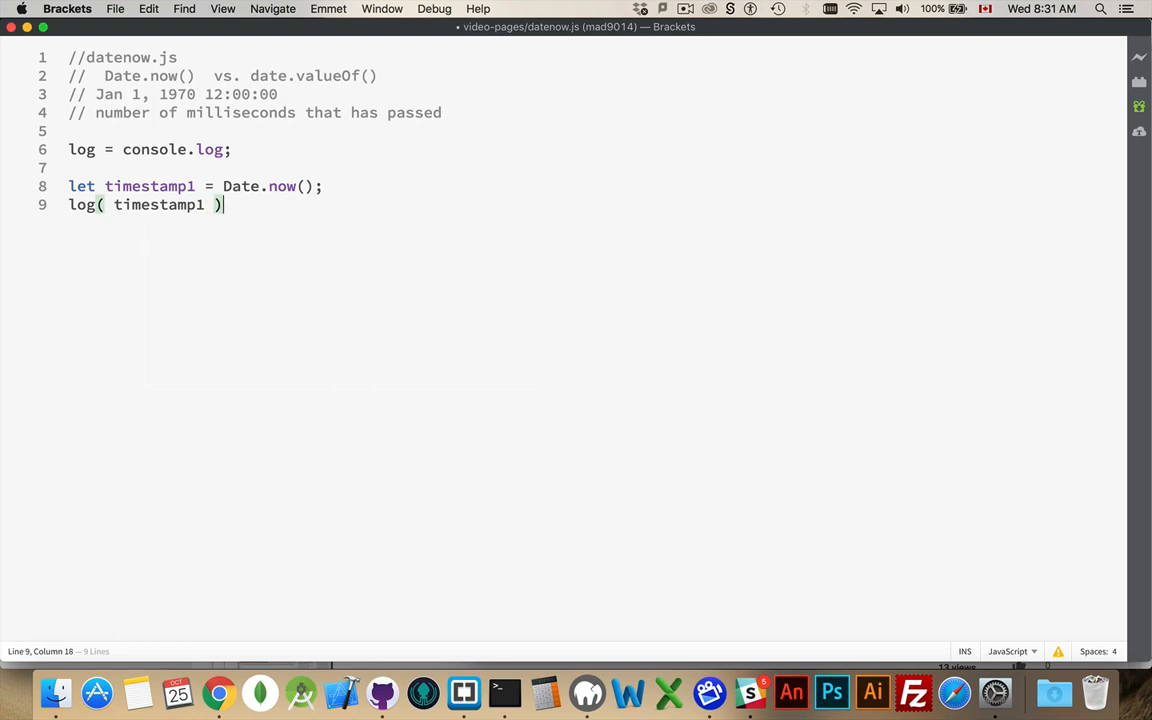
# Step: End the timestamp1 log with a semicolon, then briefly bring Terminal forward
pyautogui.write(';')
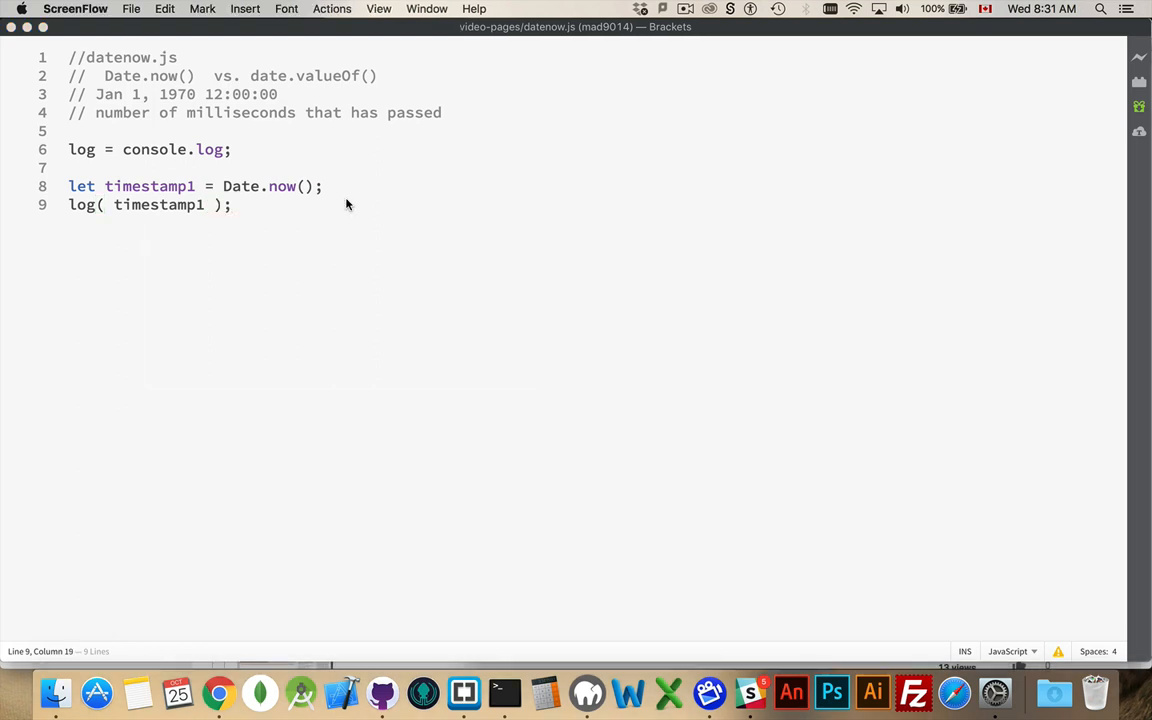
pyautogui.press('cmd+tab')
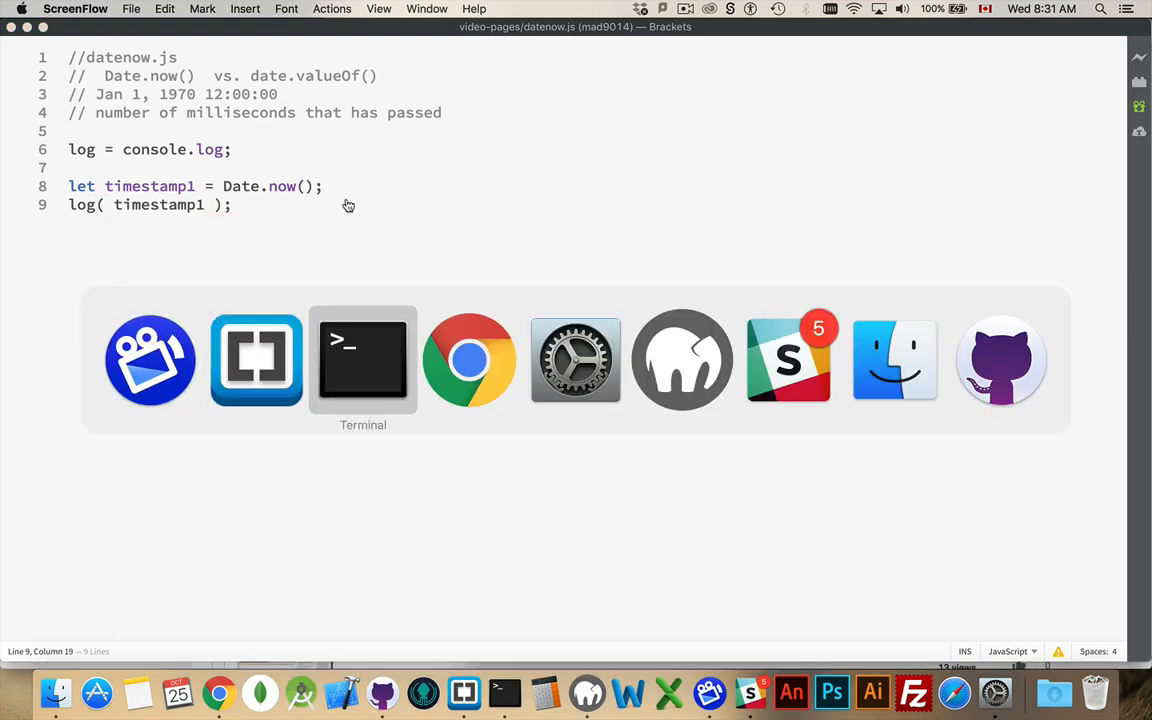
pyautogui.click(363, 359)
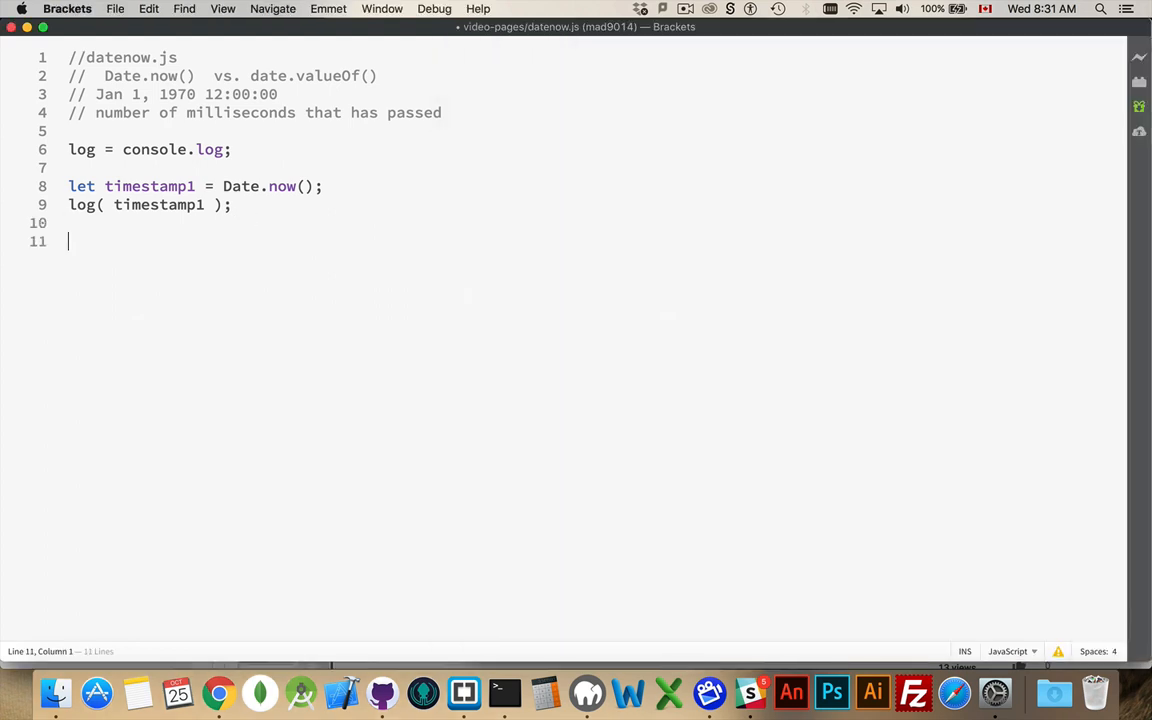
# Step: Declare let today = new Date(); on the new line
pyautogui.write('l')
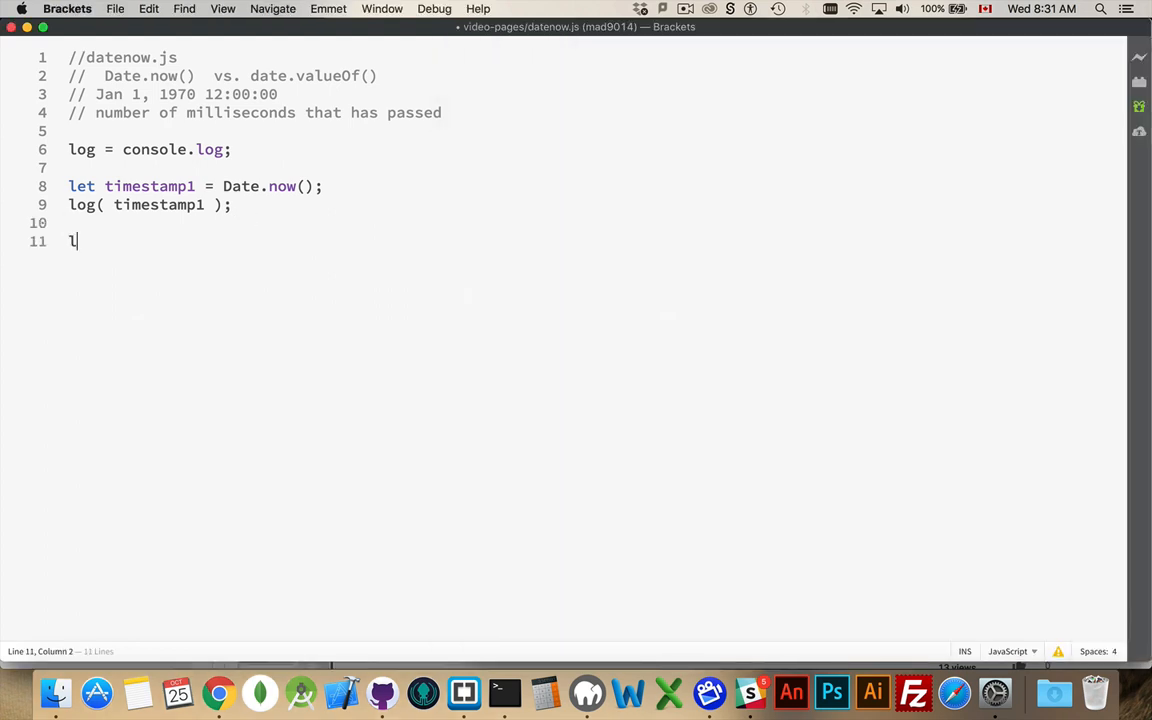
pyautogui.write('et tody')
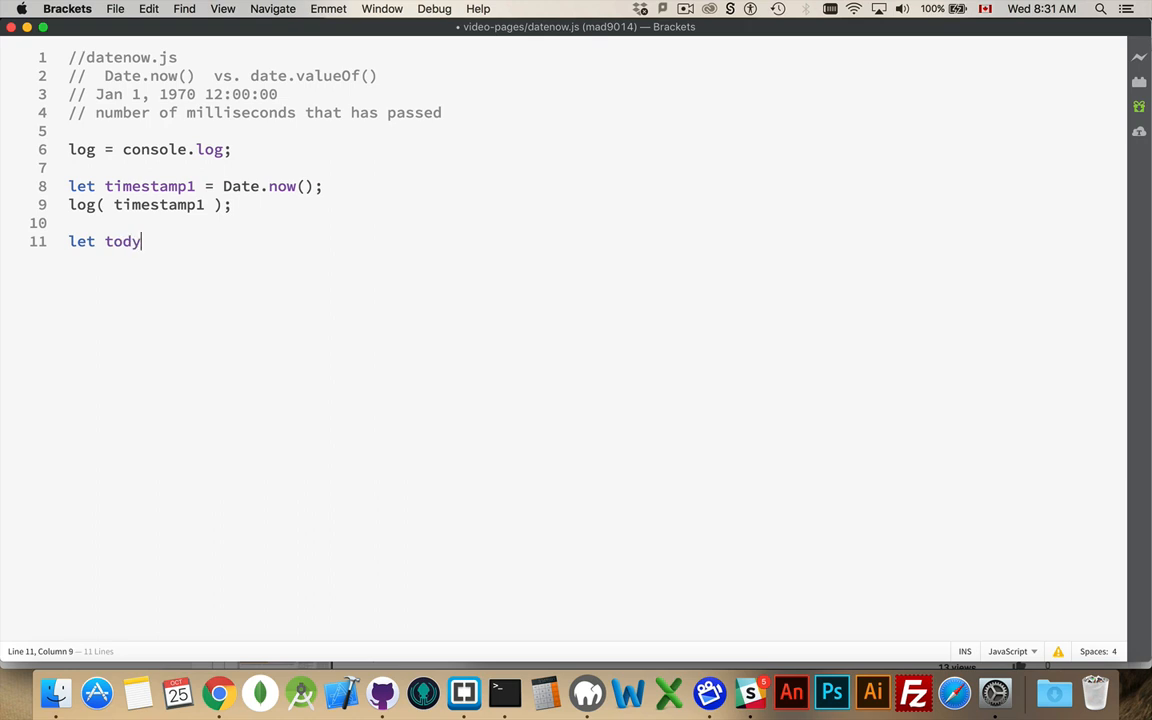
pyautogui.write('ay =')
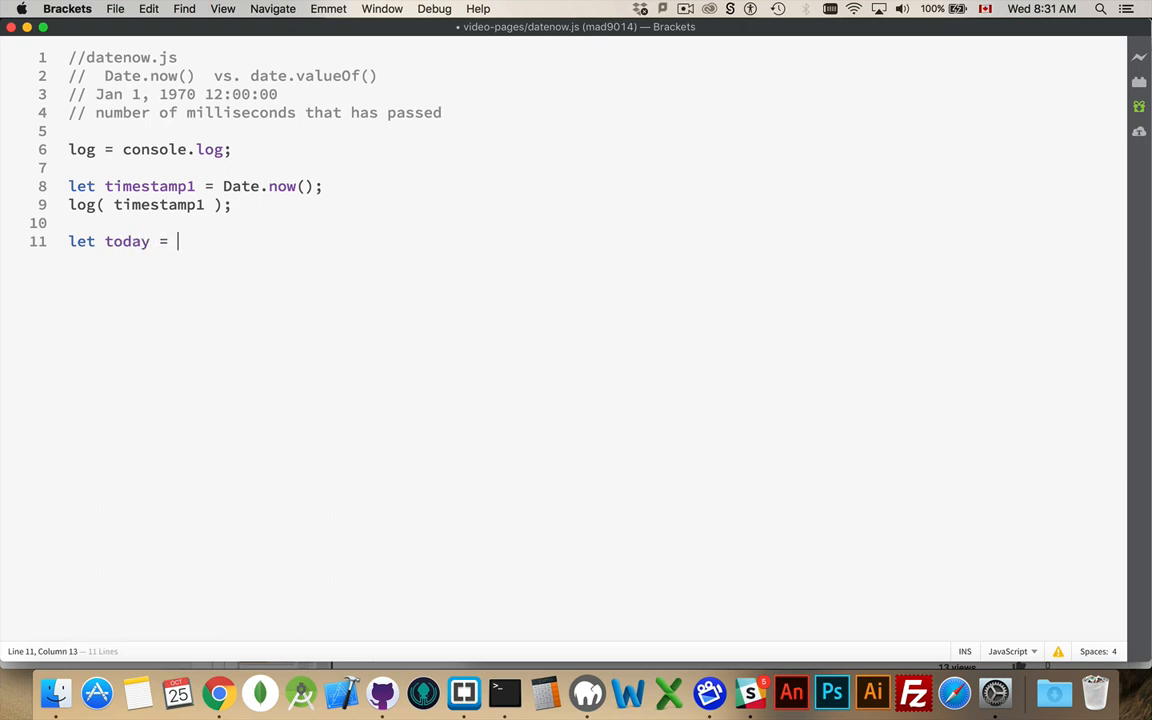
pyautogui.write('new Date();')
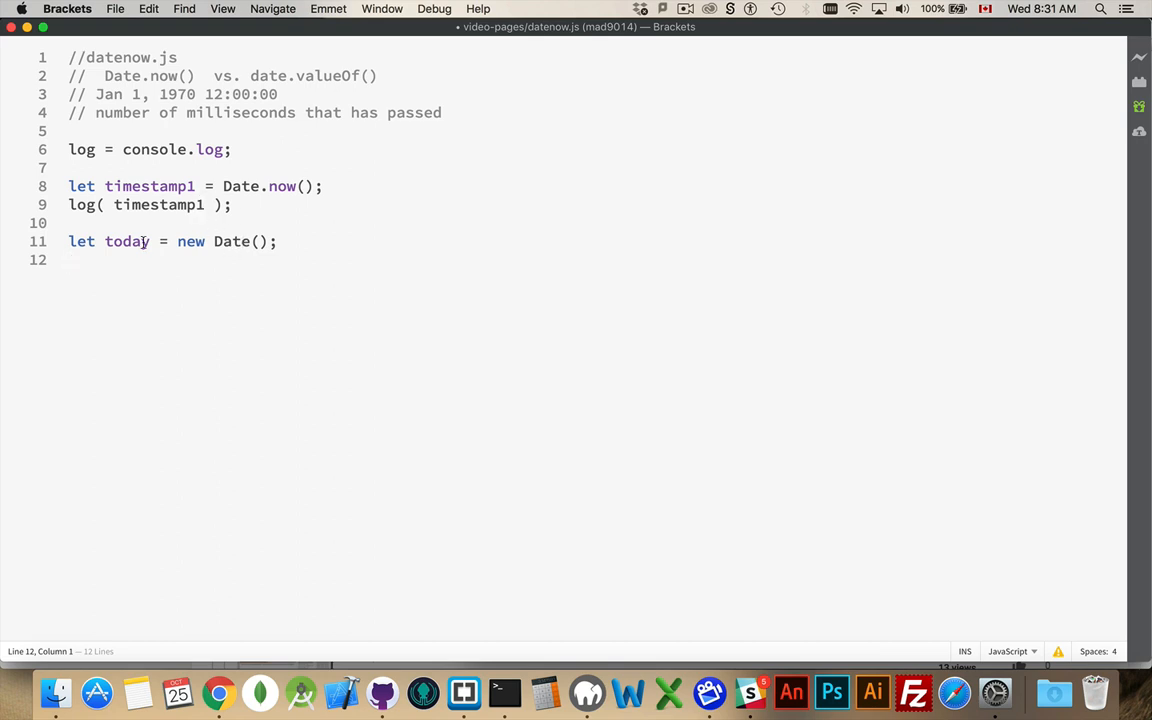
# Step: Log the today variable with log(today) on the next line
pyautogui.doubleClick(127, 241)
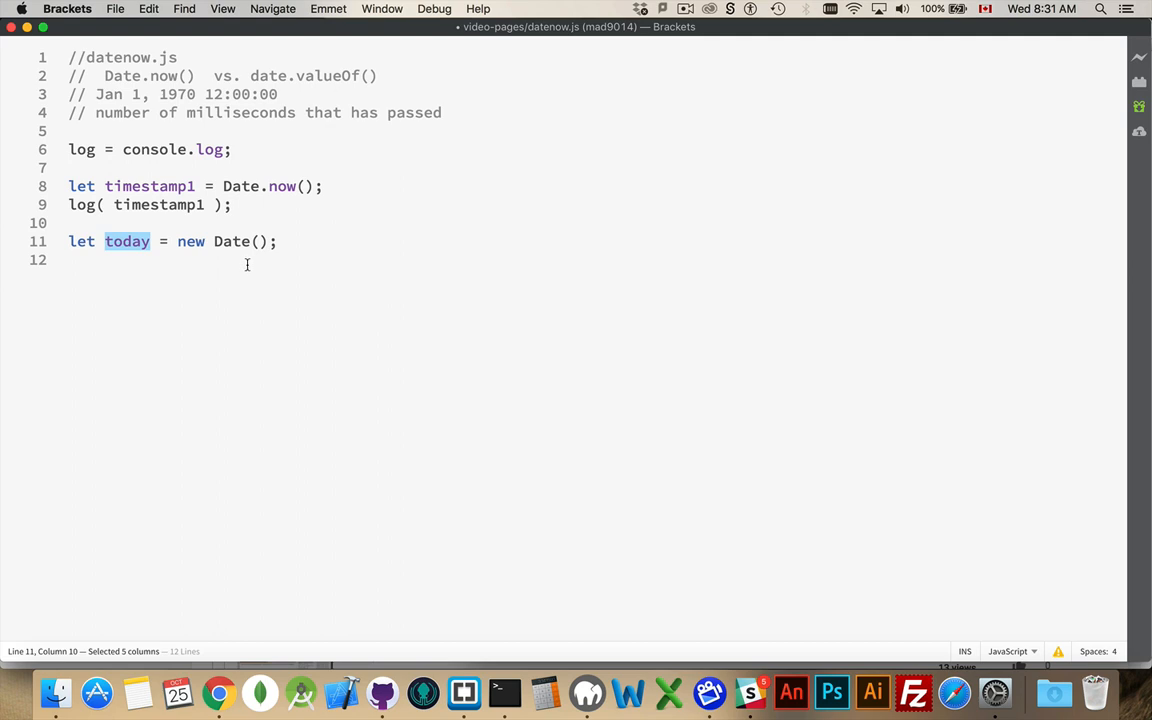
pyautogui.write('log()')
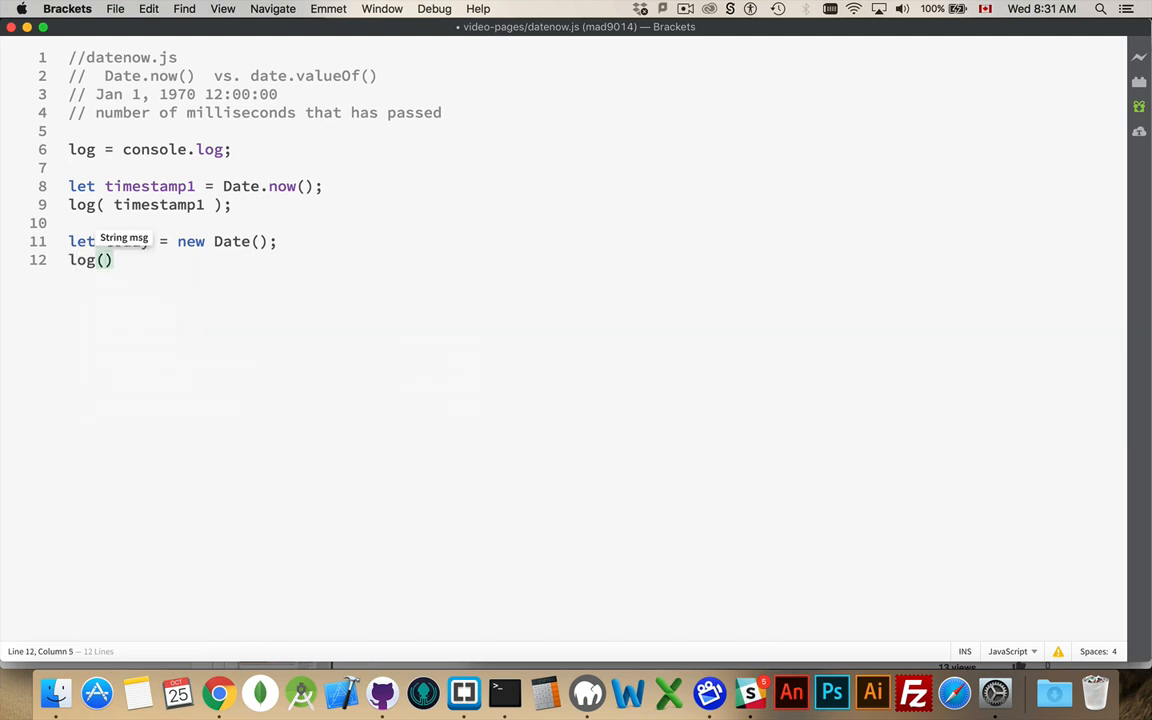
pyautogui.write('today')
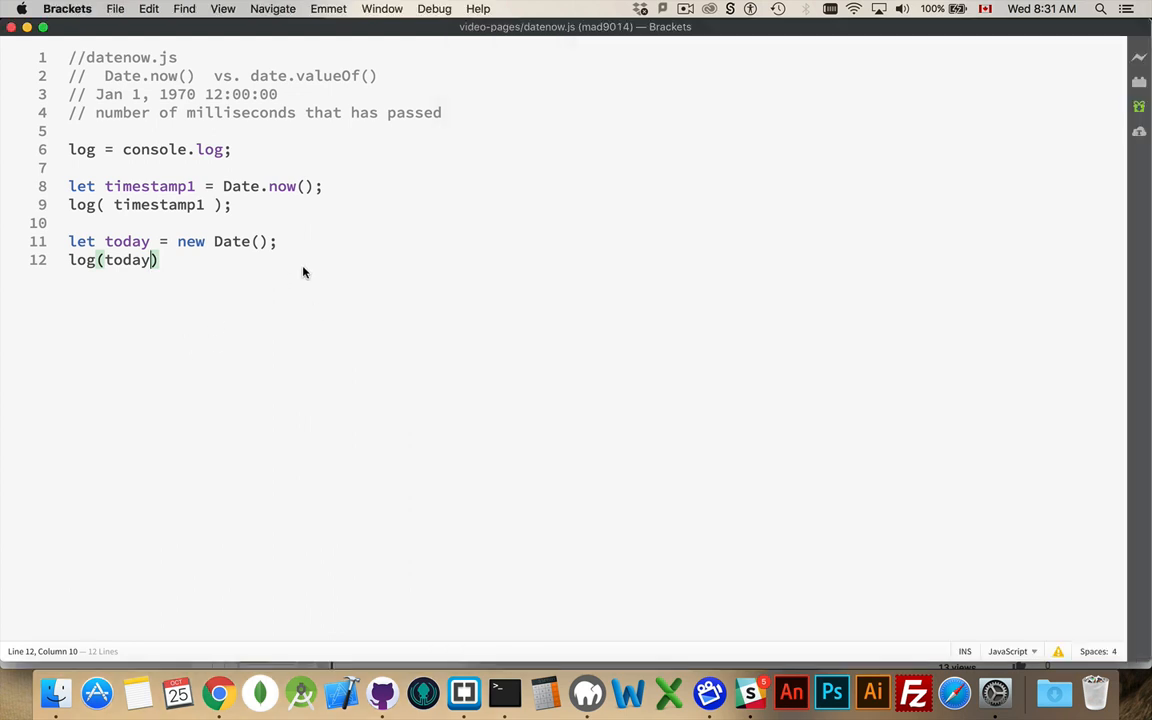
pyautogui.click(278, 241)
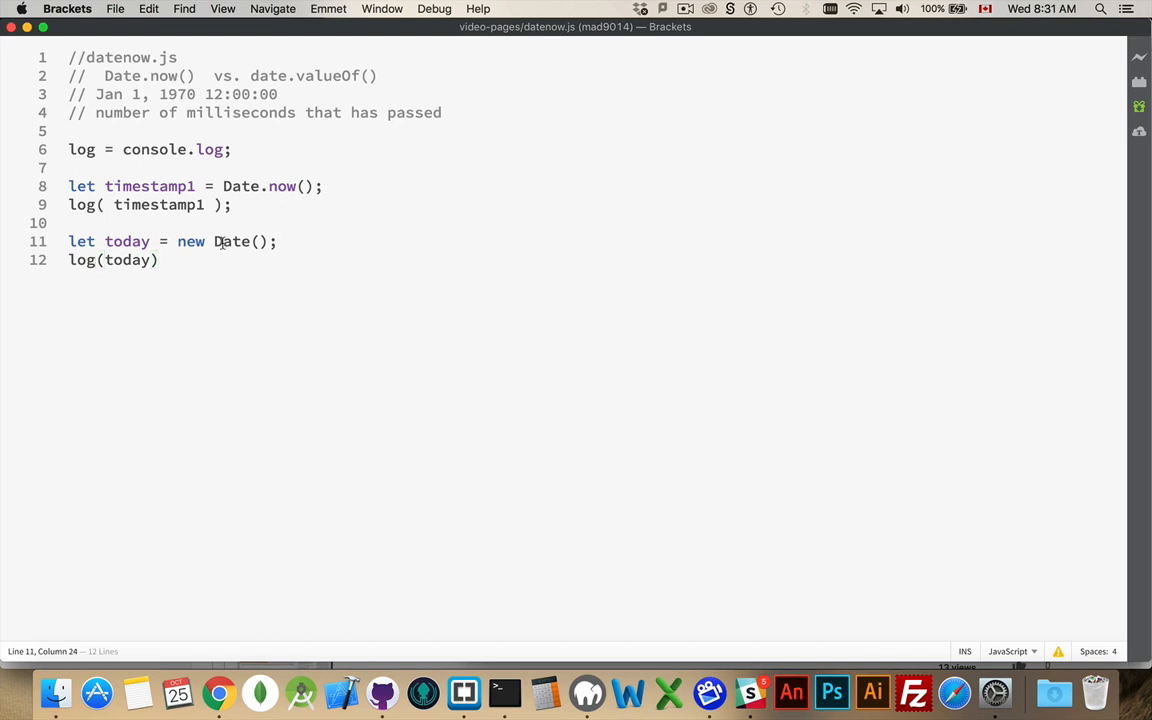
pyautogui.doubleClick(126, 241)
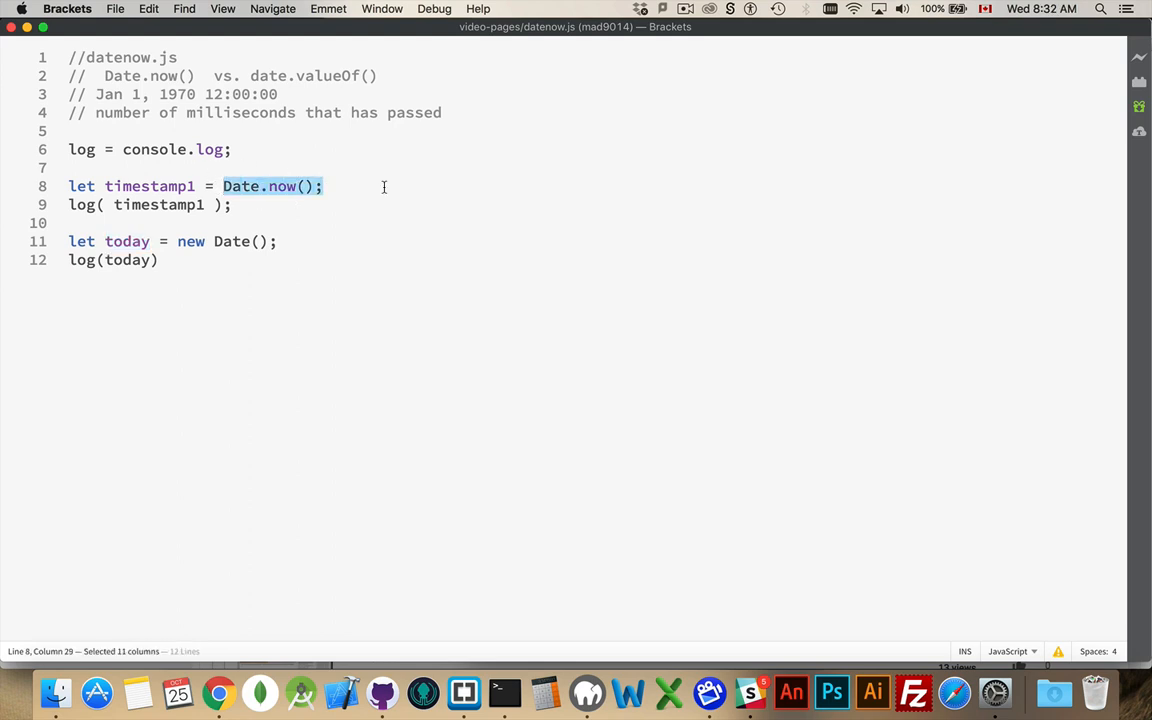
pyautogui.moveTo(375, 186)
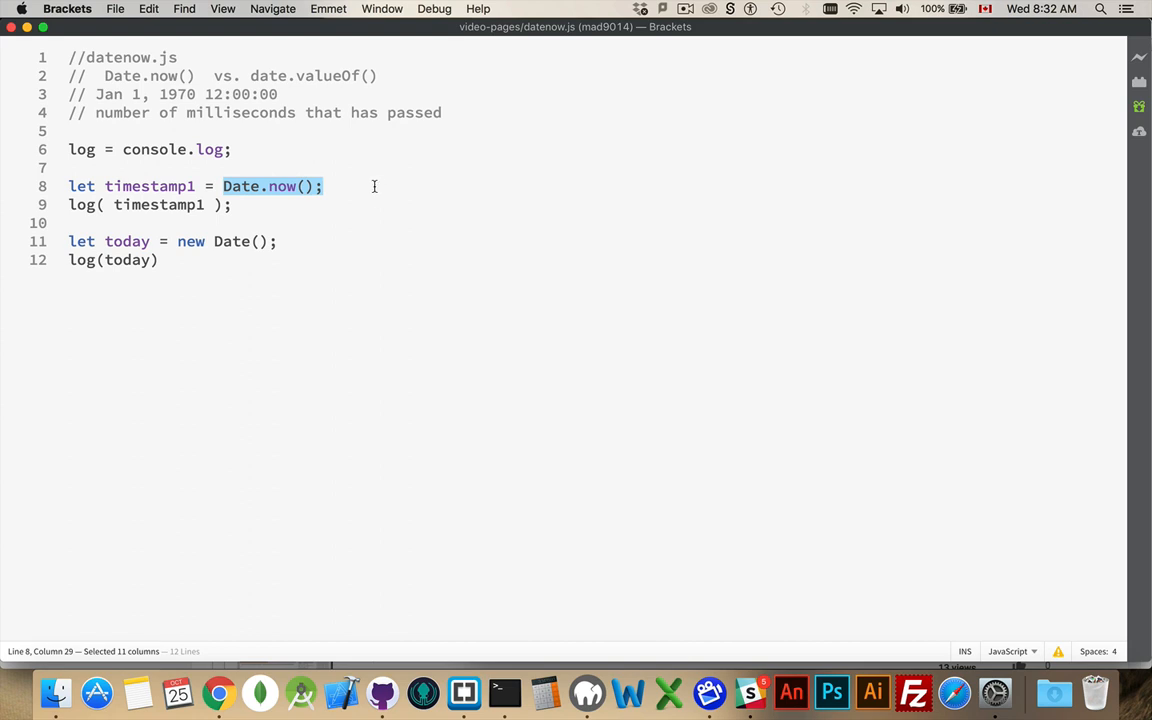
pyautogui.moveTo(247, 186)
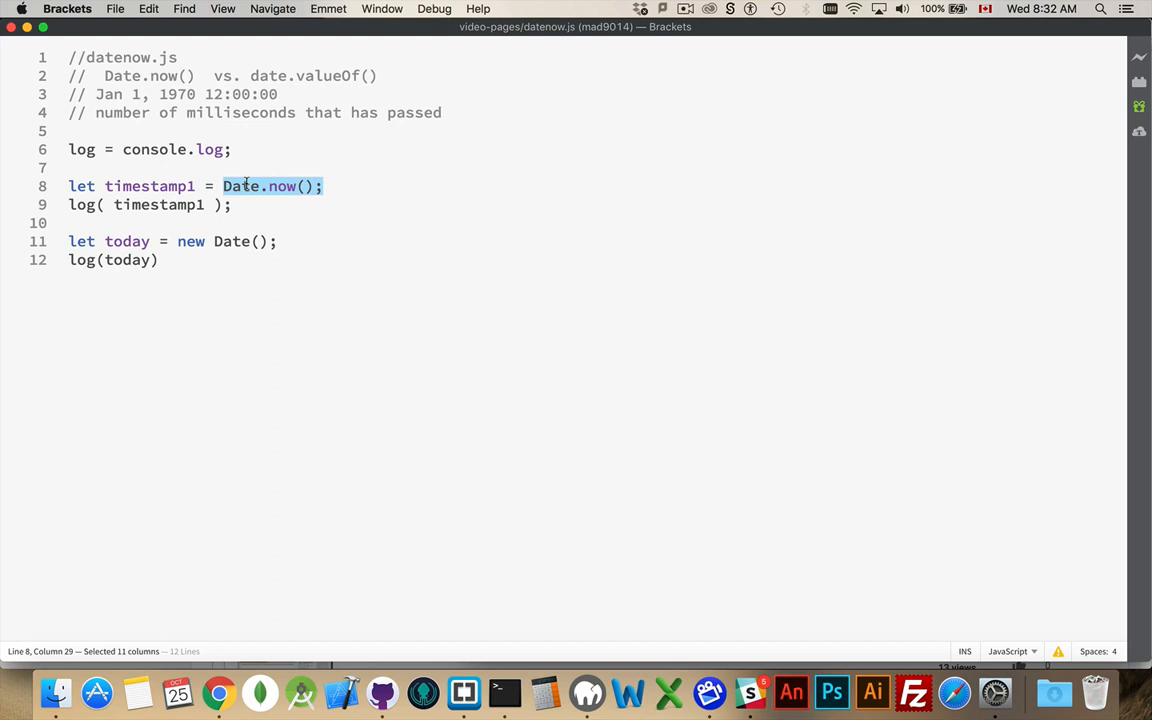
# Step: Append the comment '//class method, static method' to the Date.now() line
pyautogui.click(325, 186)
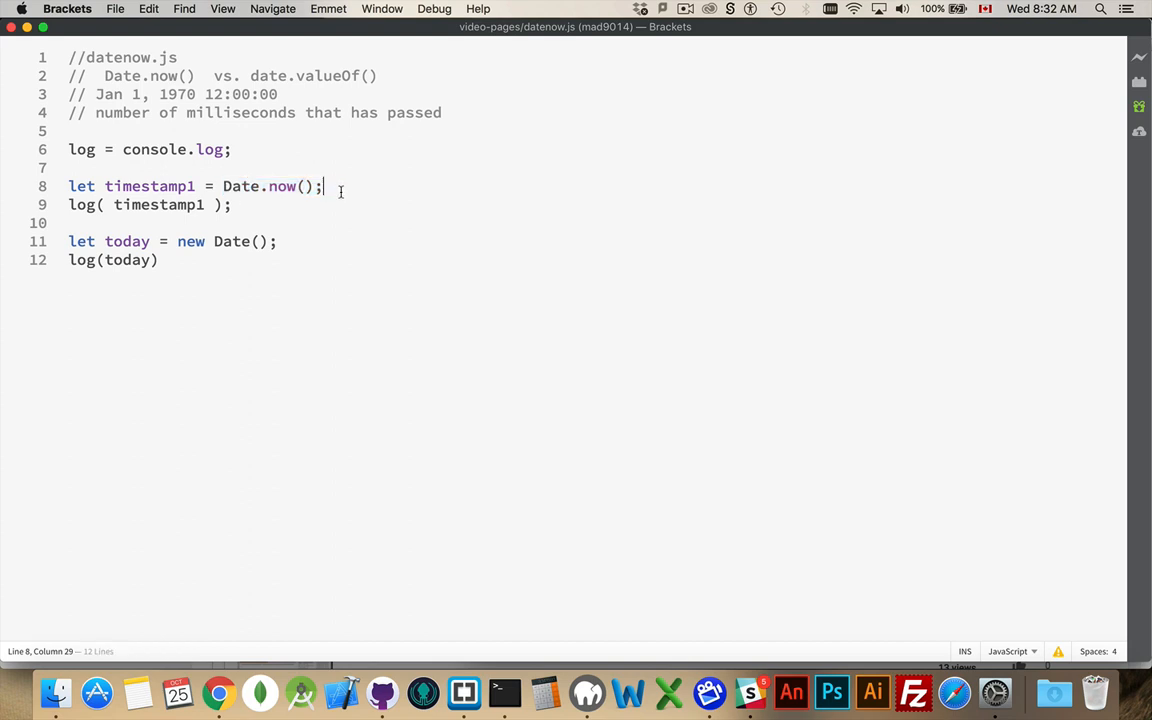
pyautogui.write('//cla')
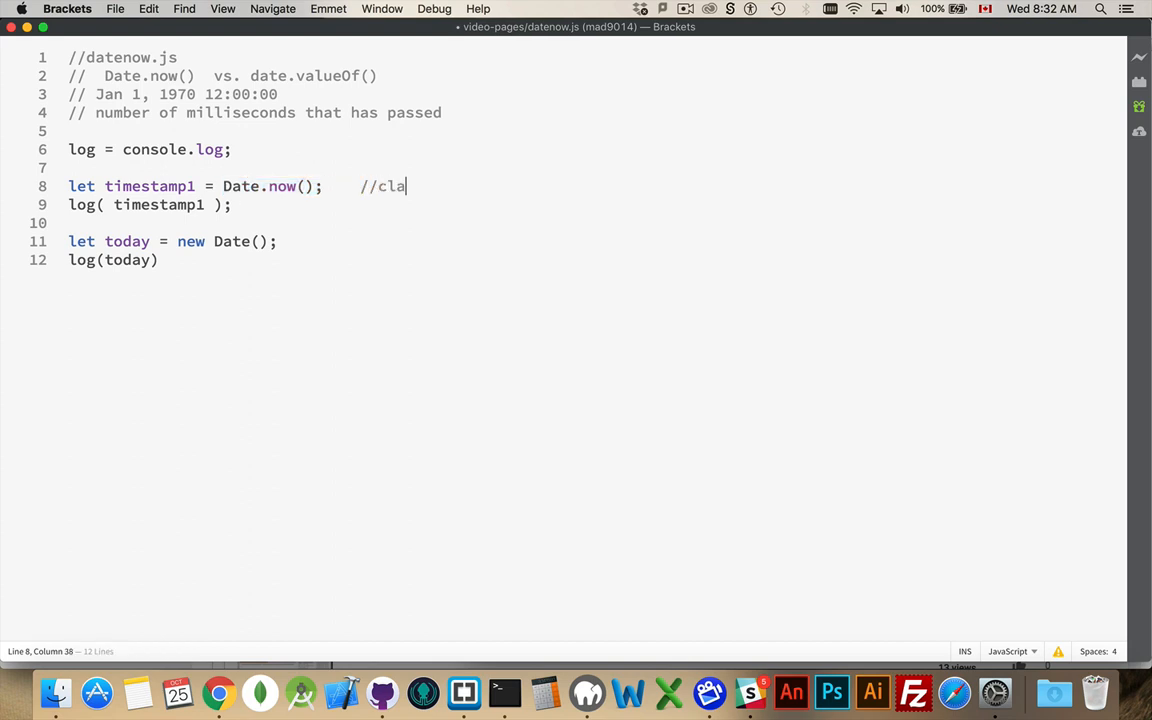
pyautogui.write('ss method')
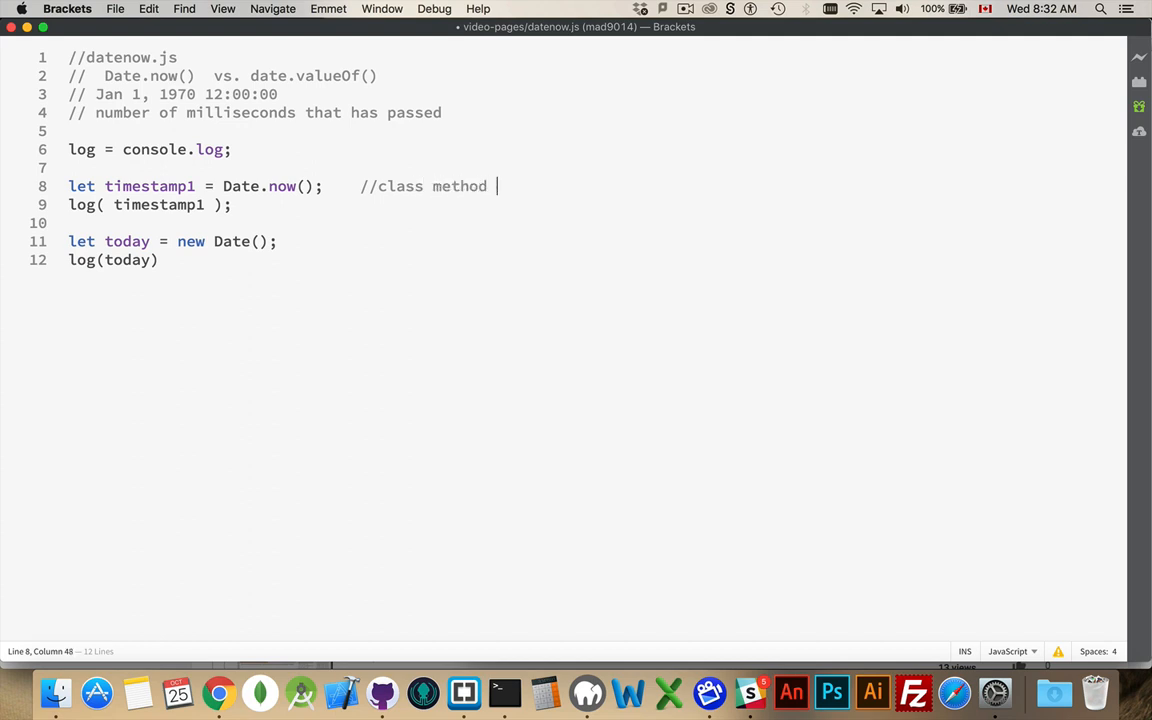
pyautogui.write('sta')
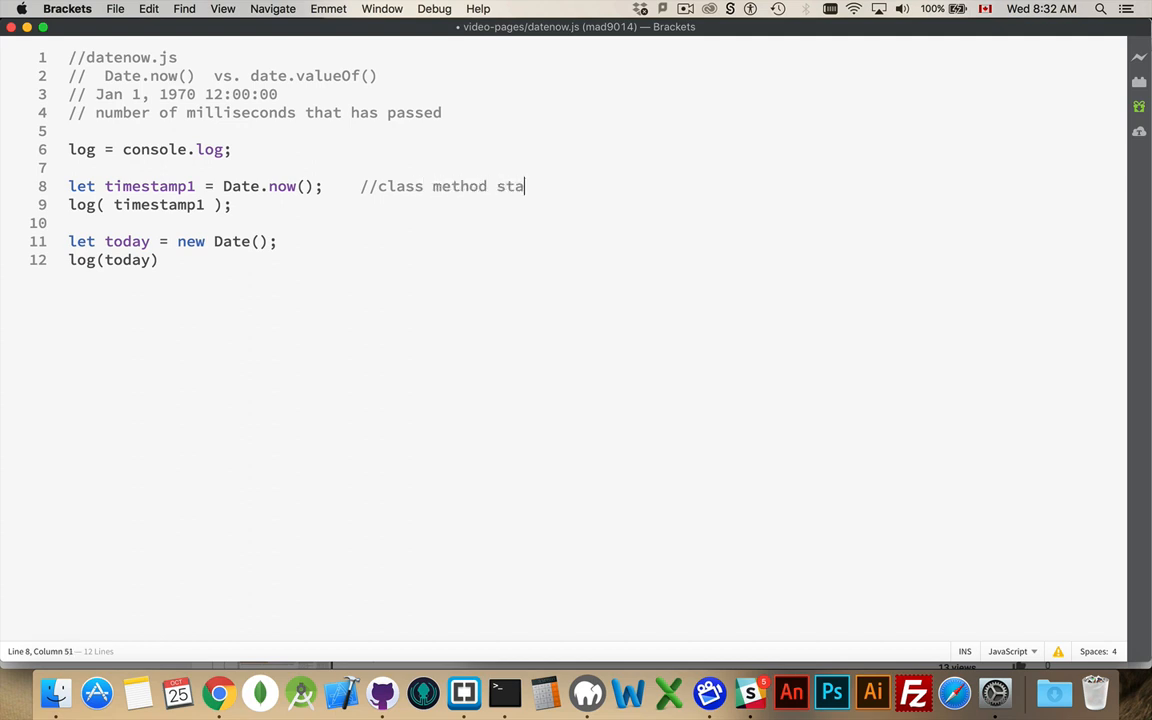
pyautogui.write('tic method')
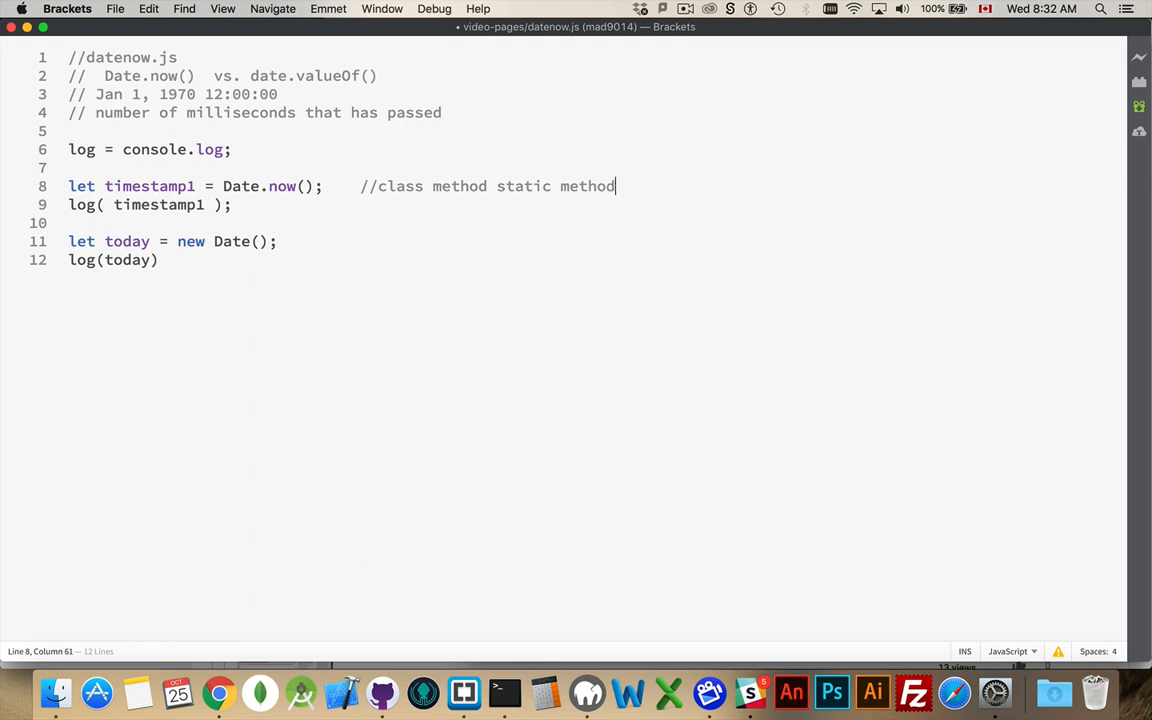
pyautogui.write(',')
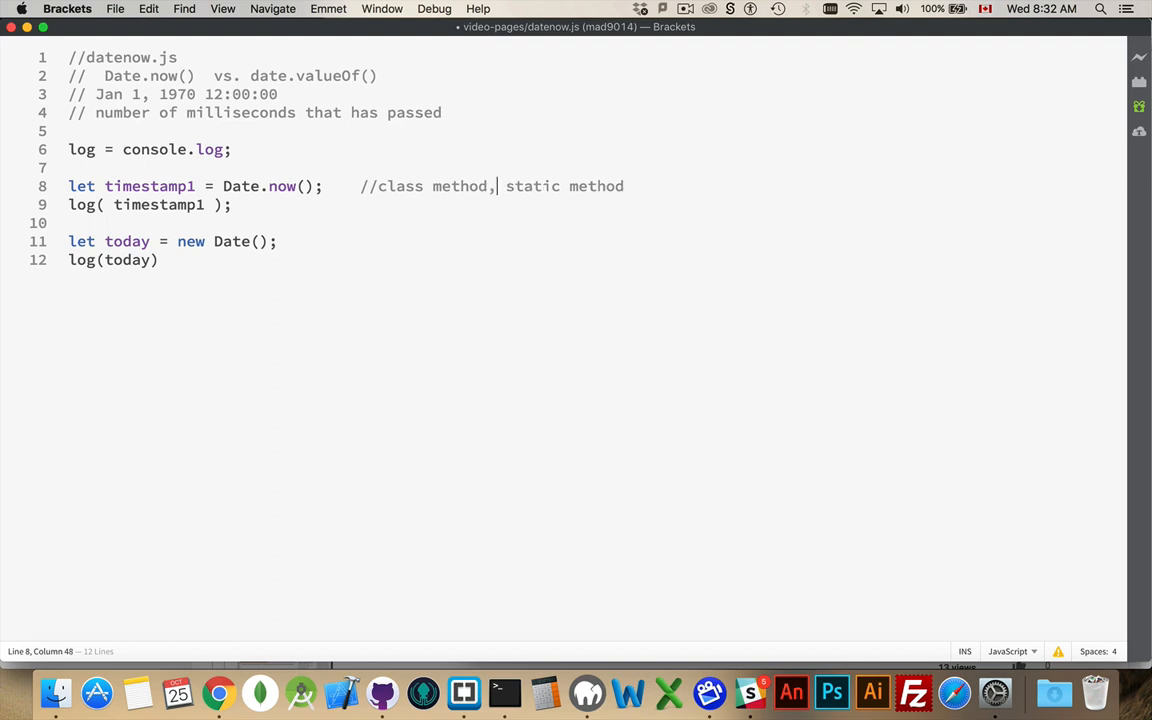
pyautogui.click(336, 241)
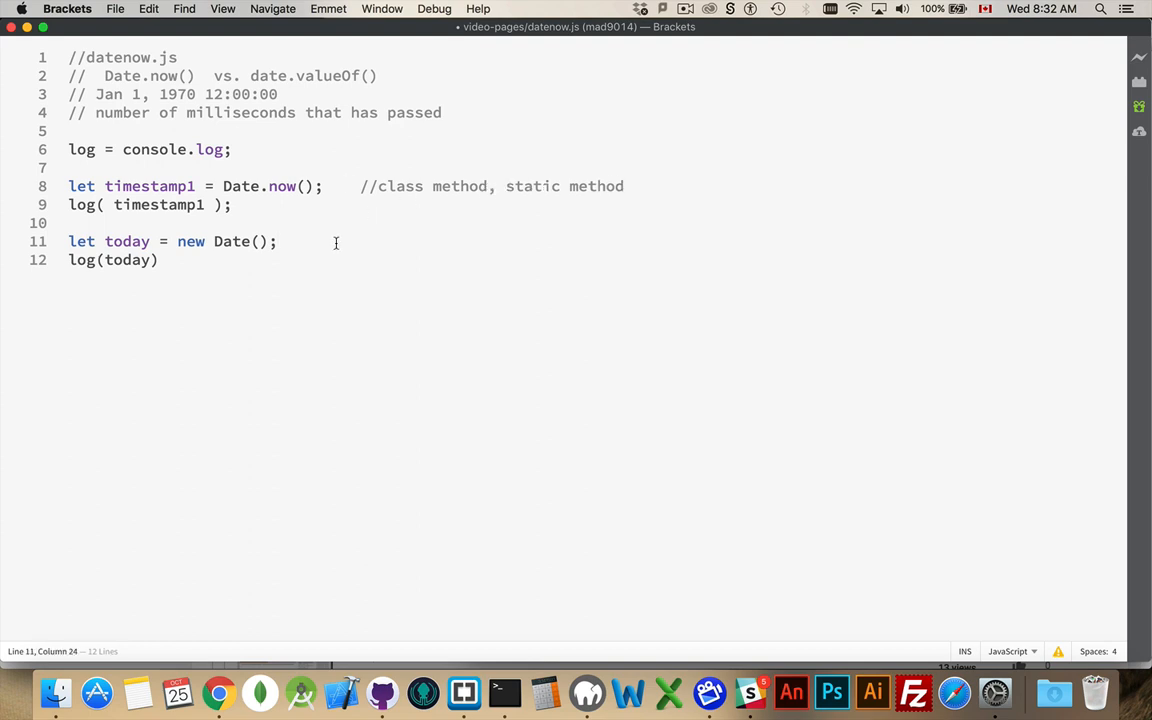
# Step: Declare let timestamp2 = today.valueOf(); below the today declaration
pyautogui.write('t')
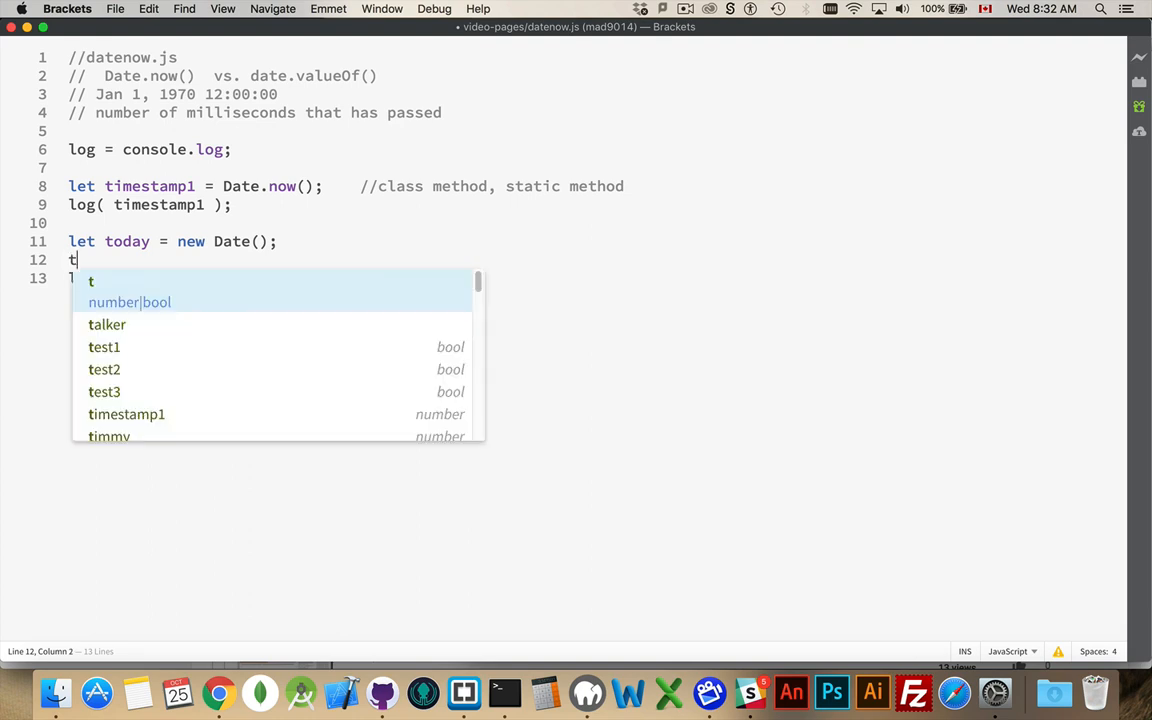
pyautogui.write('oday')
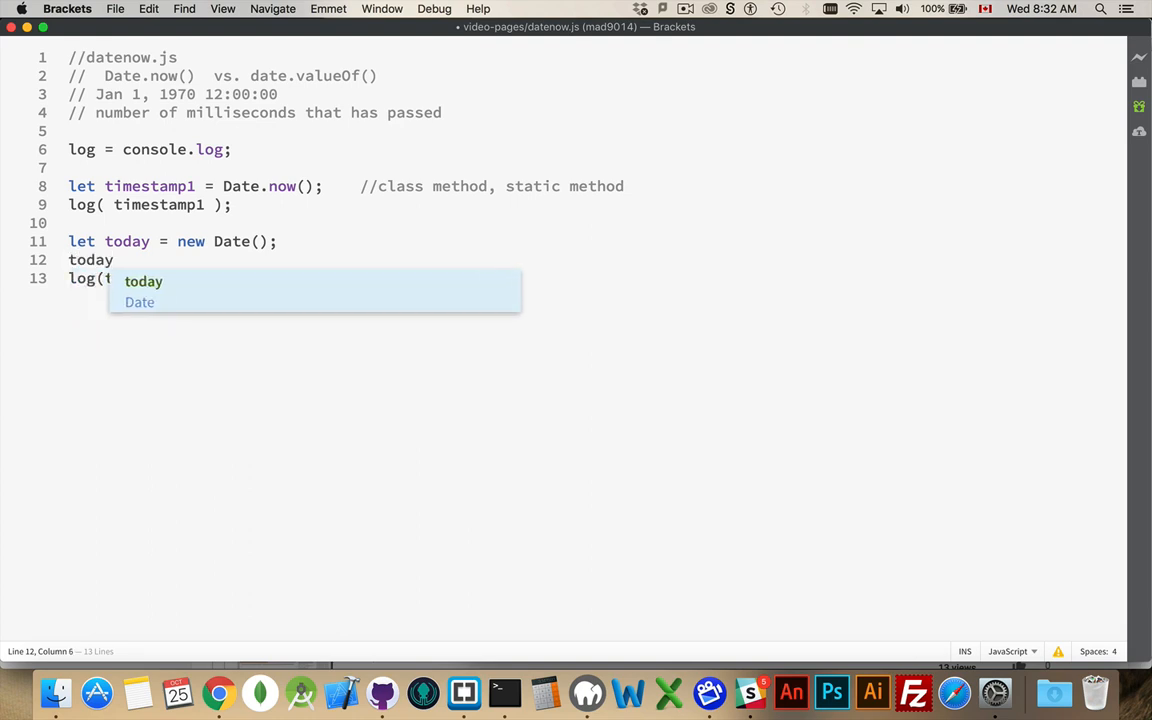
pyautogui.moveTo(297, 227)
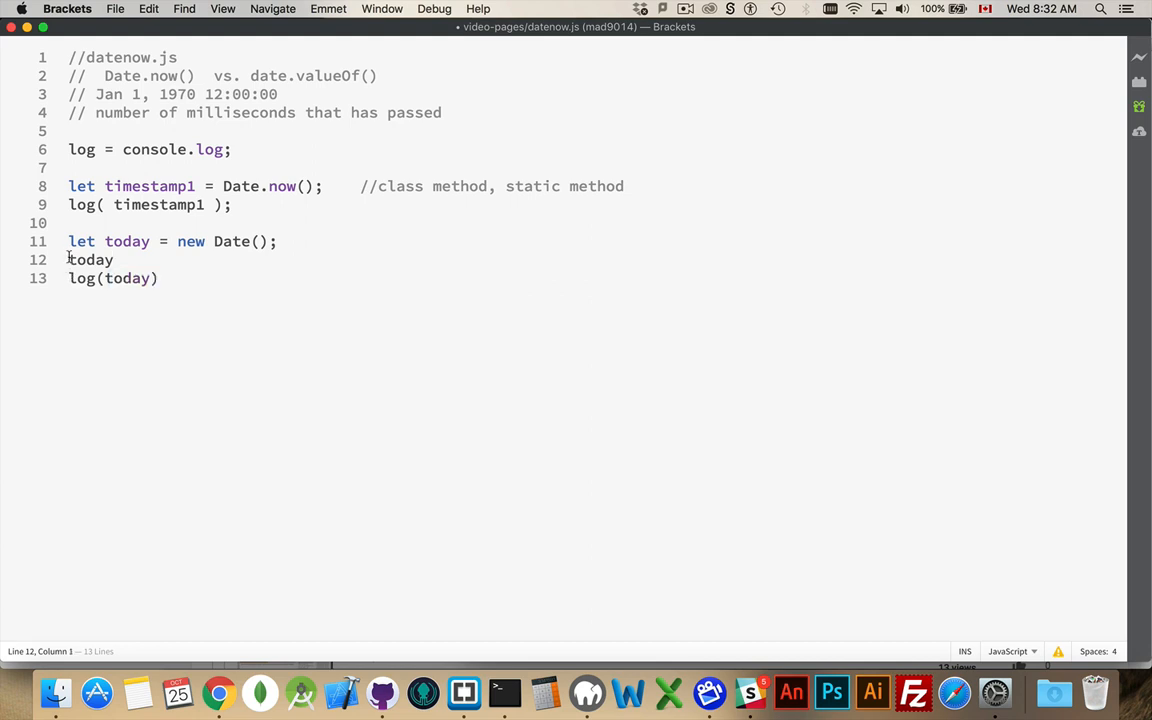
pyautogui.write('let timestamp2 =')
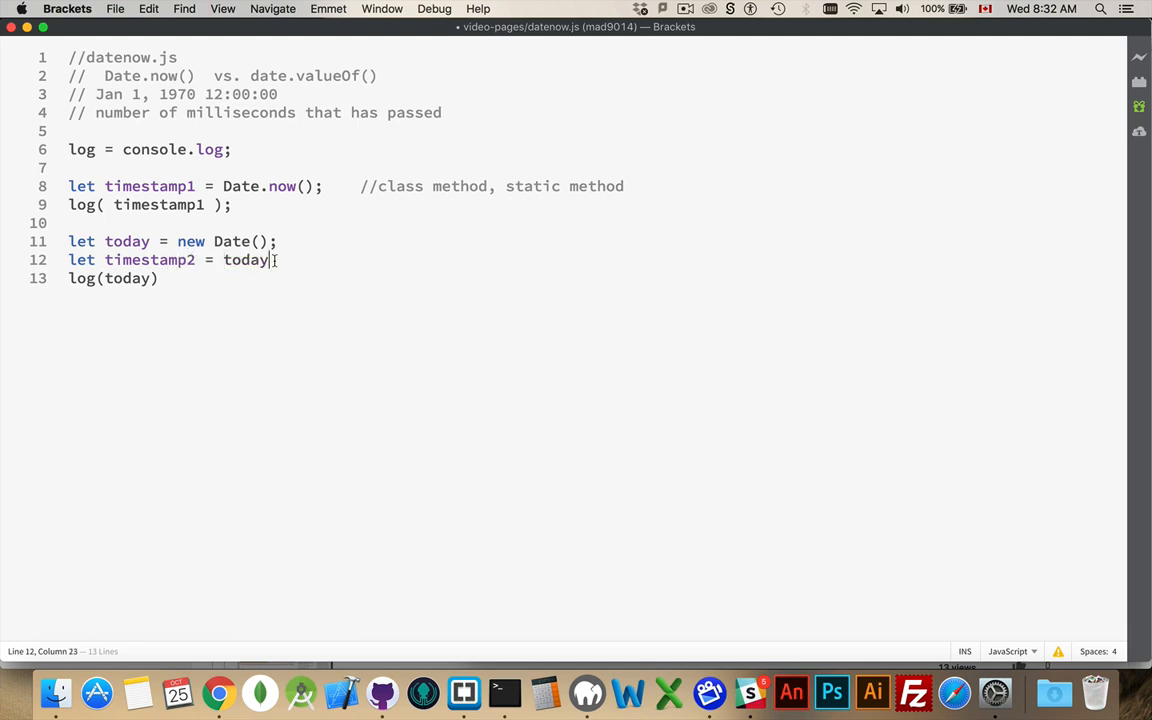
pyautogui.doubleClick(245, 260)
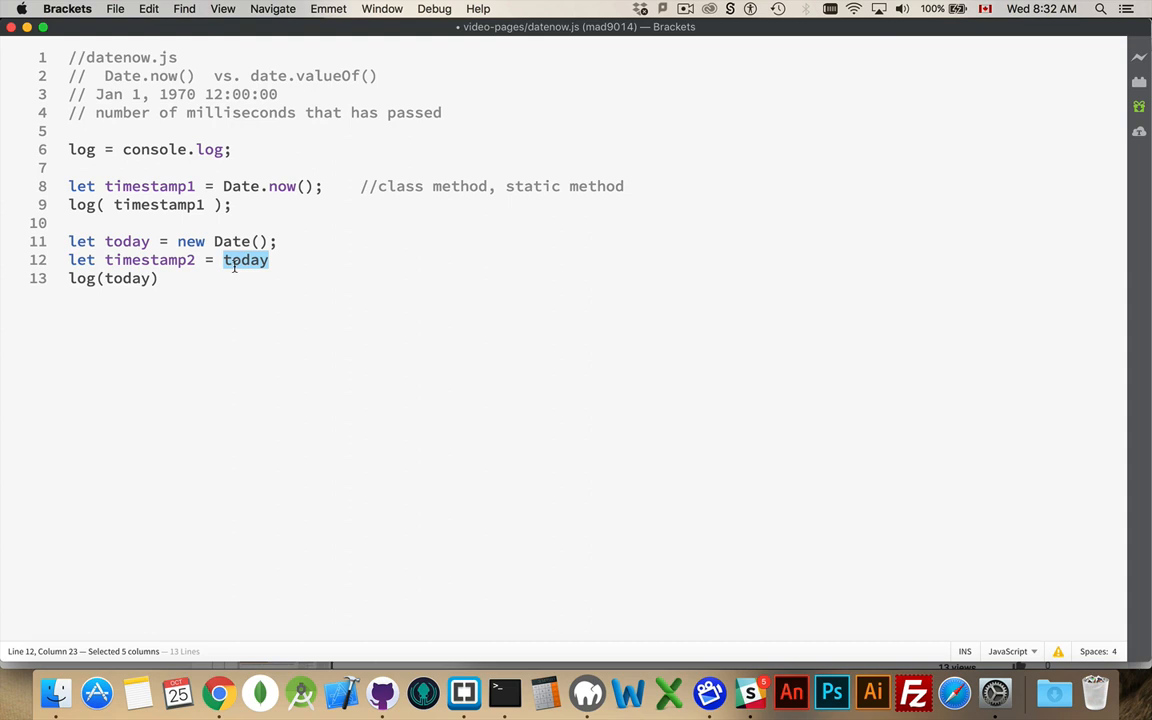
pyautogui.click(508, 385)
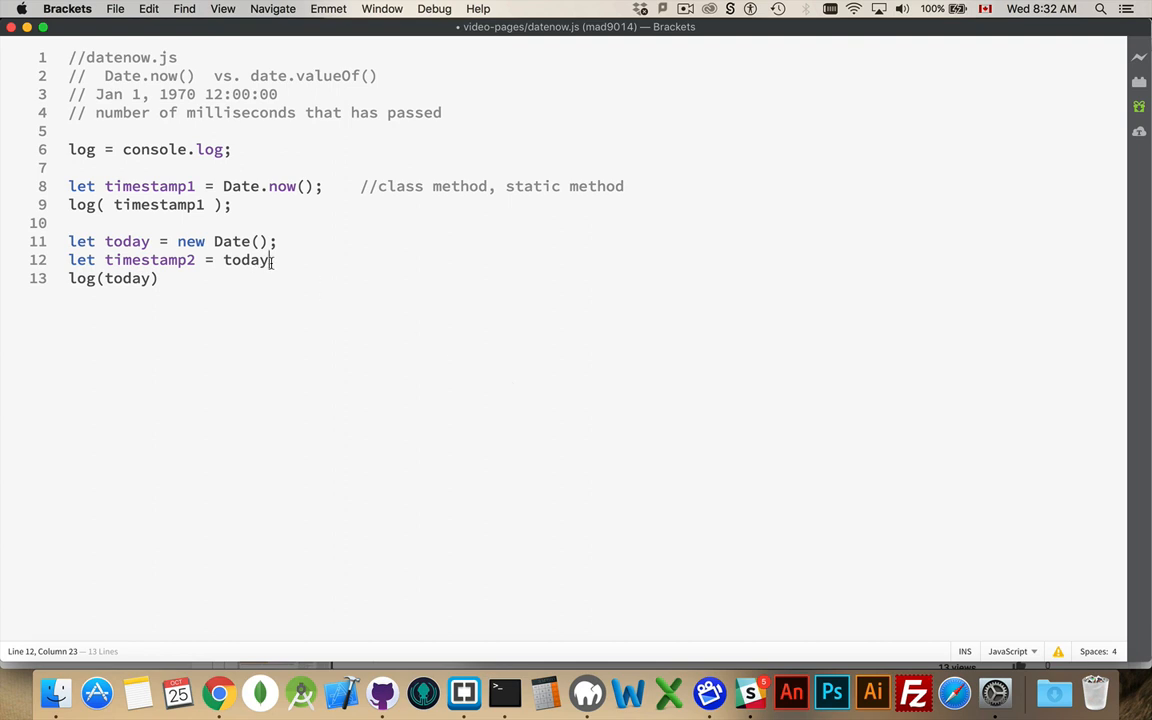
pyautogui.write('.valueOf();')
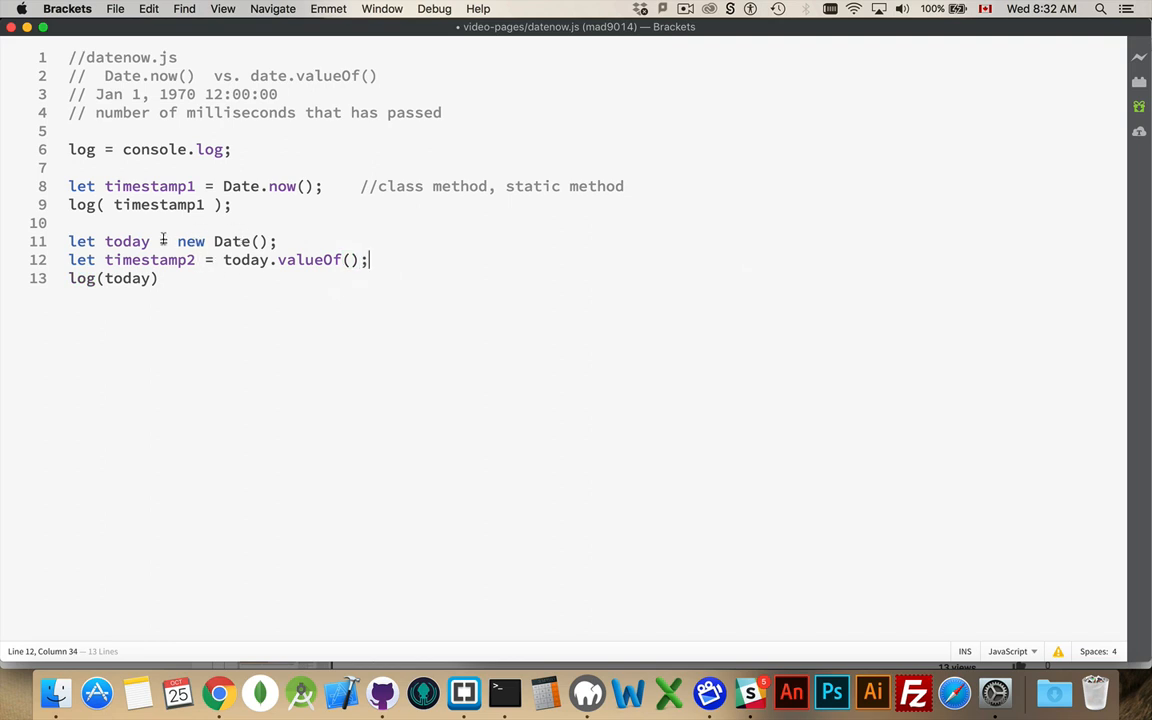
# Step: Log timestamp2 with log(timestamp2) on the following line
pyautogui.doubleClick(126, 241)
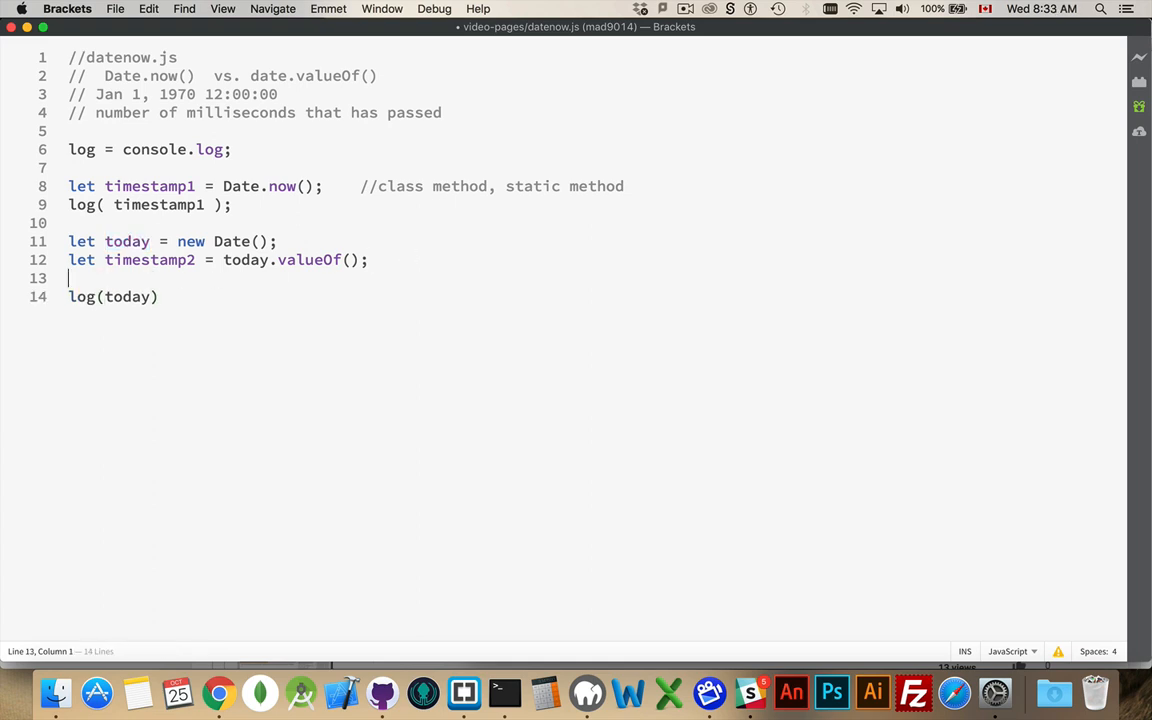
pyautogui.write('log()')
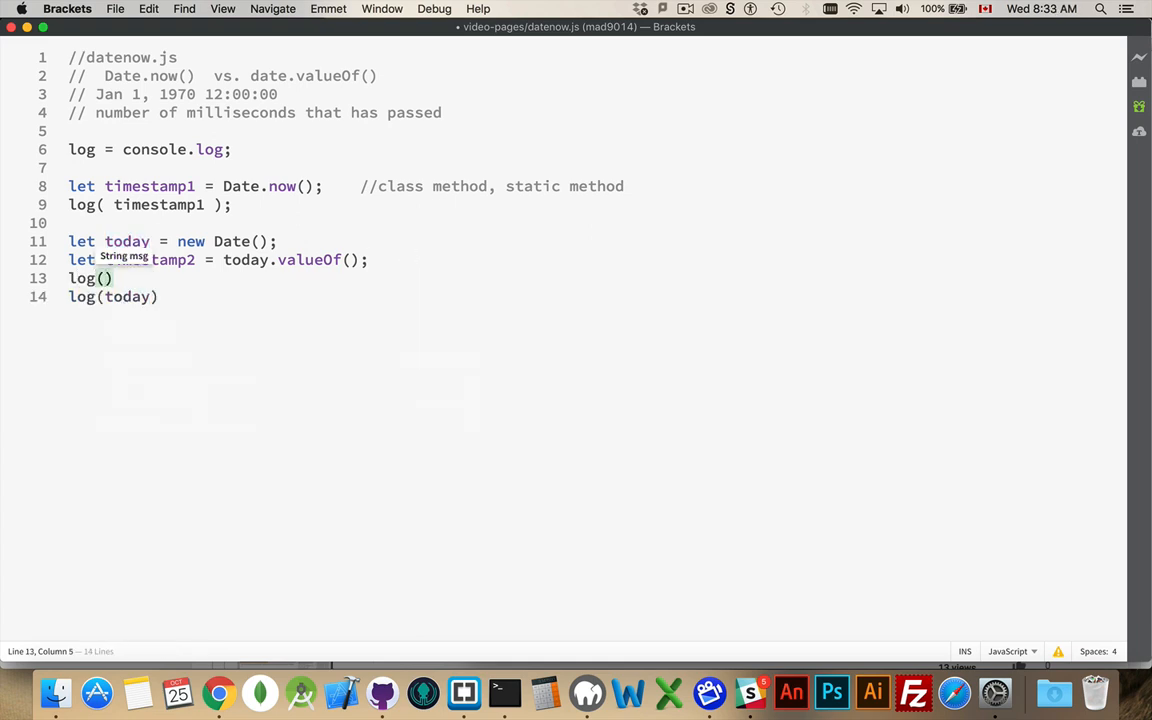
pyautogui.write('timestamp2')
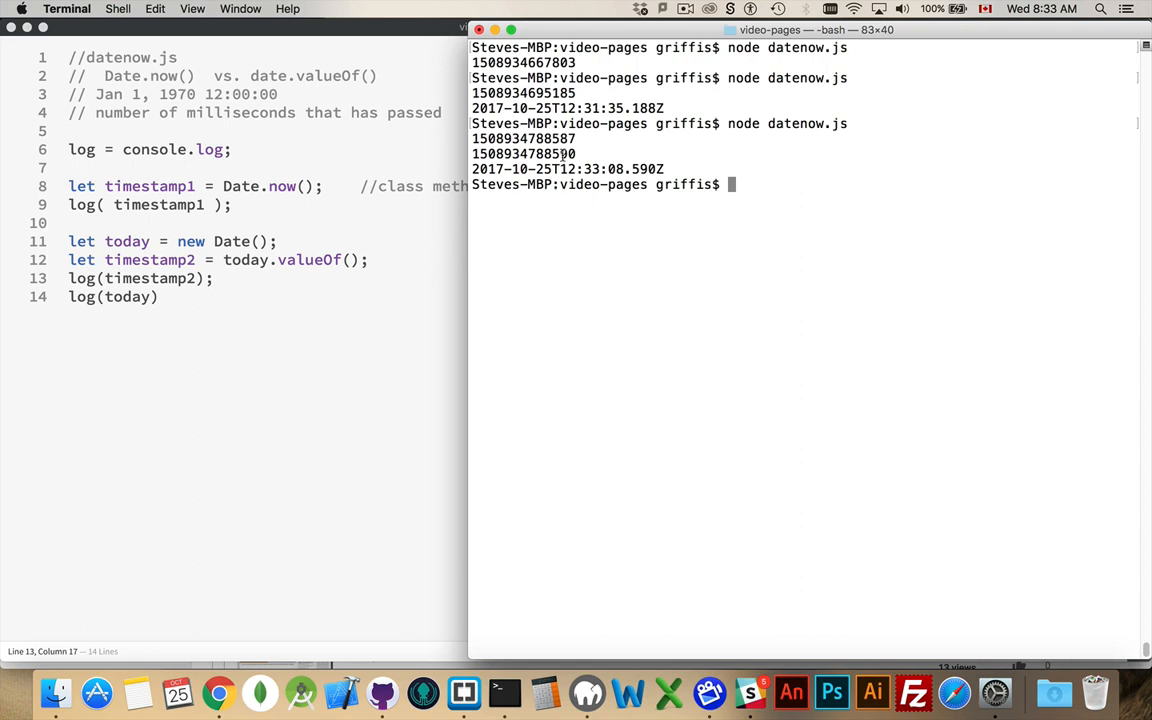
# Step: Run node datenow.js and highlight the first printed timestamp
pyautogui.doubleClick(523, 138)
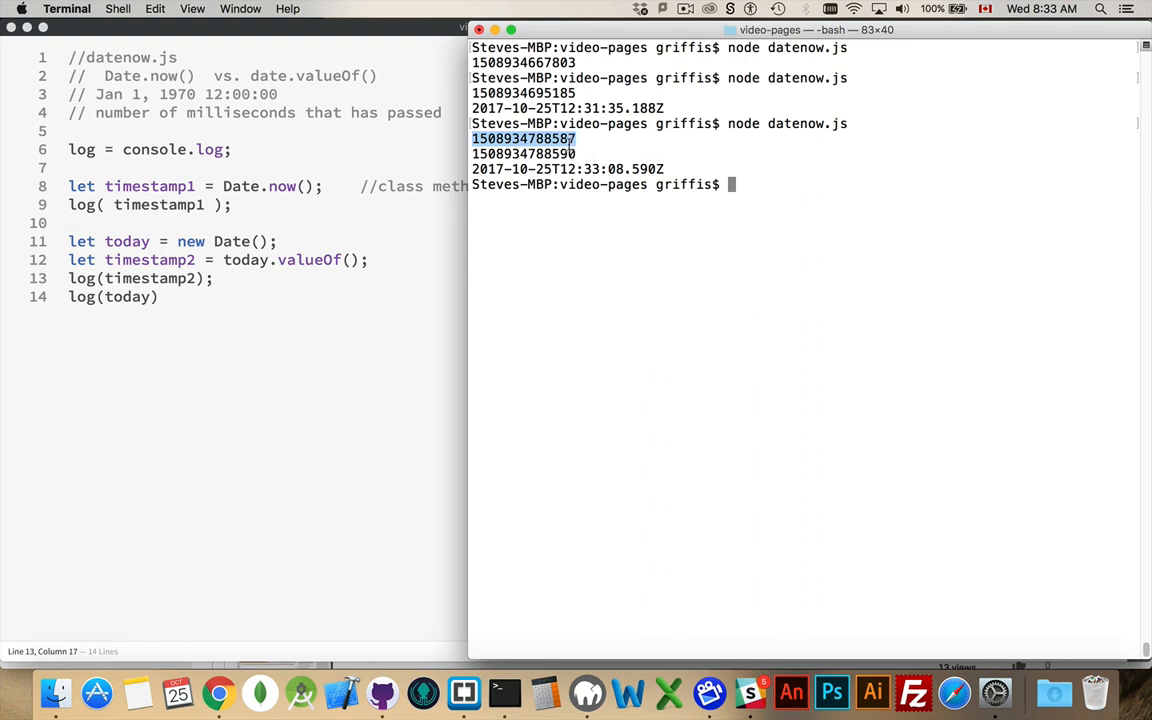
pyautogui.moveTo(735, 210)
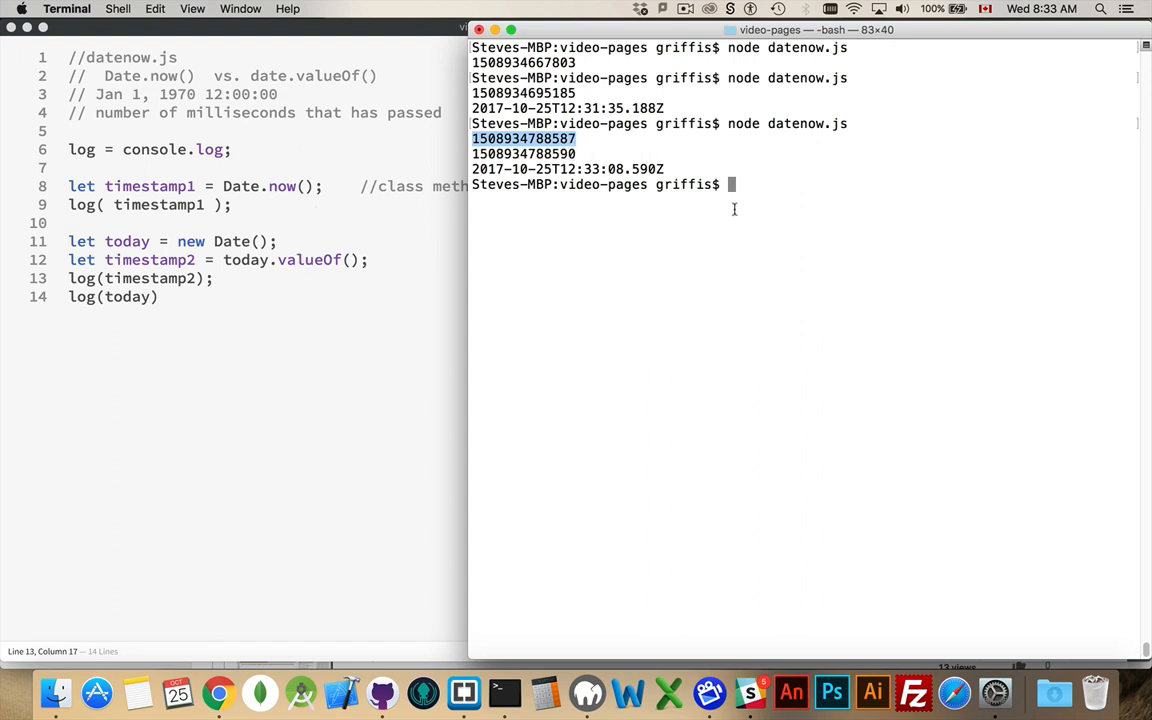
pyautogui.press('Enter')
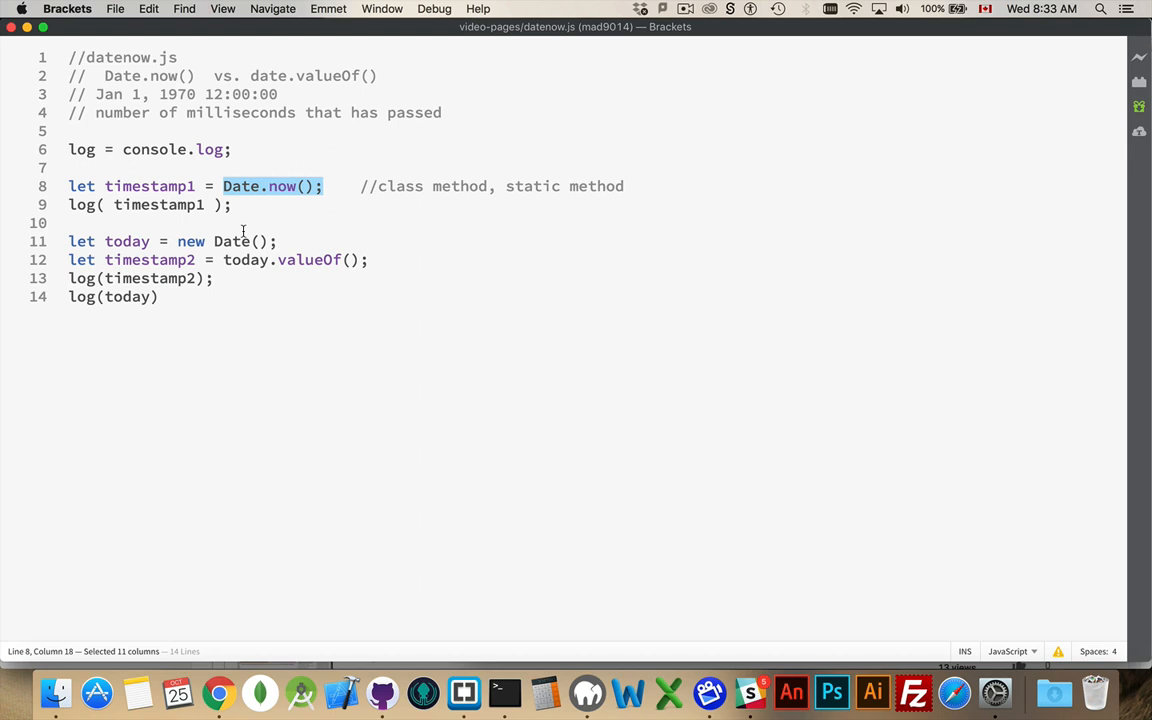
pyautogui.moveTo(277, 213)
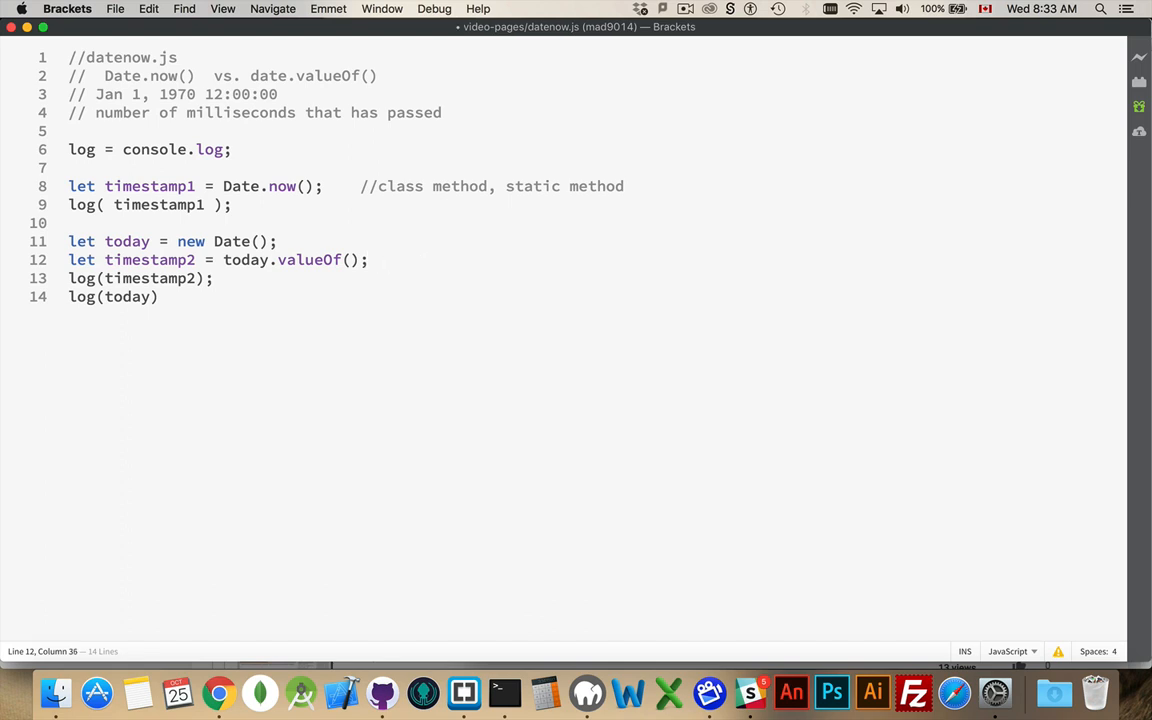
# Step: Append '//instance method' to the today.valueOf() line and highlight today
pyautogui.write('//')
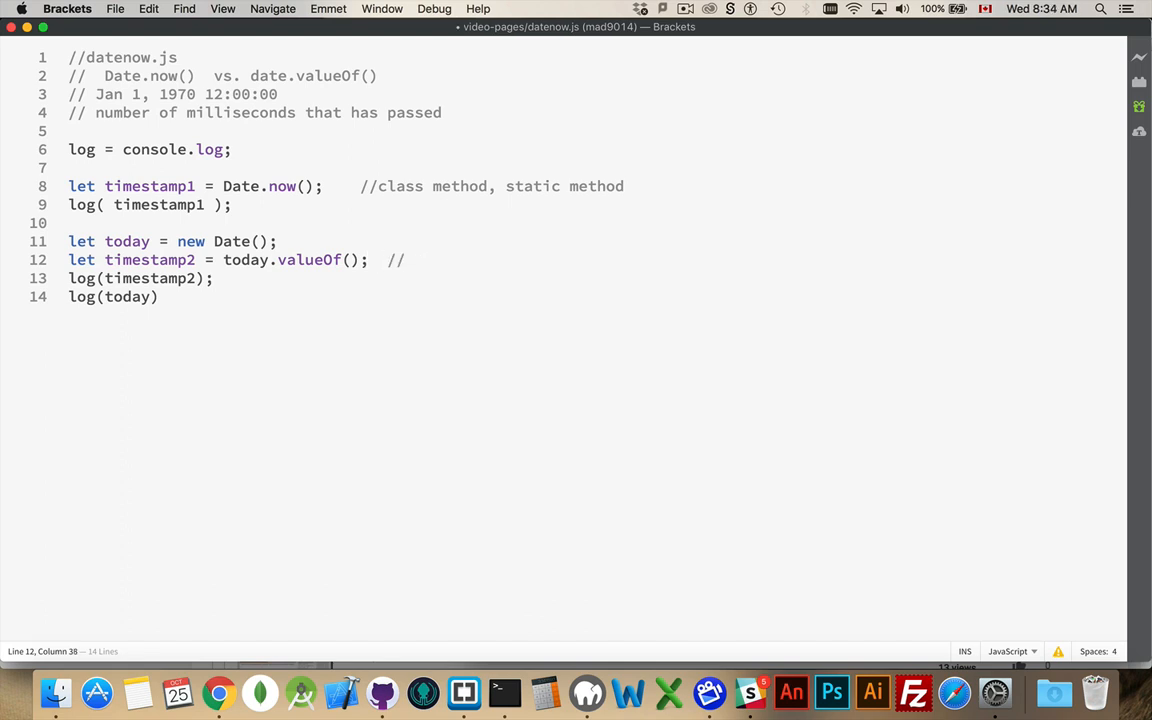
pyautogui.write('instanc')
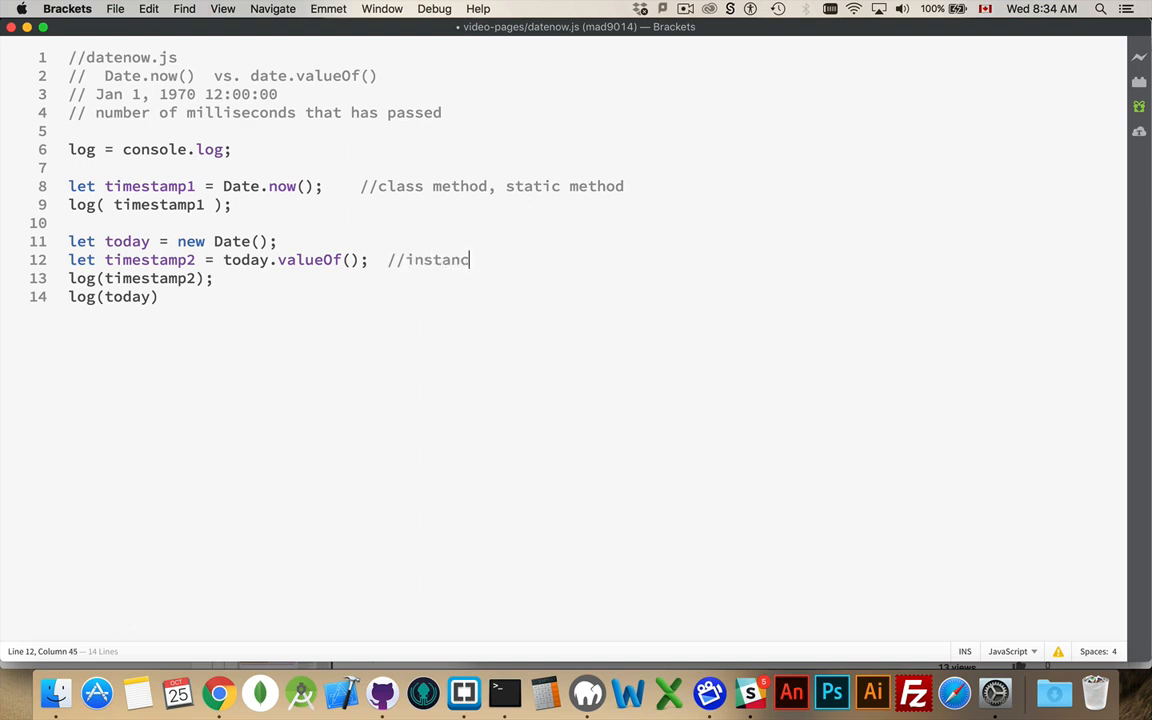
pyautogui.write('e method')
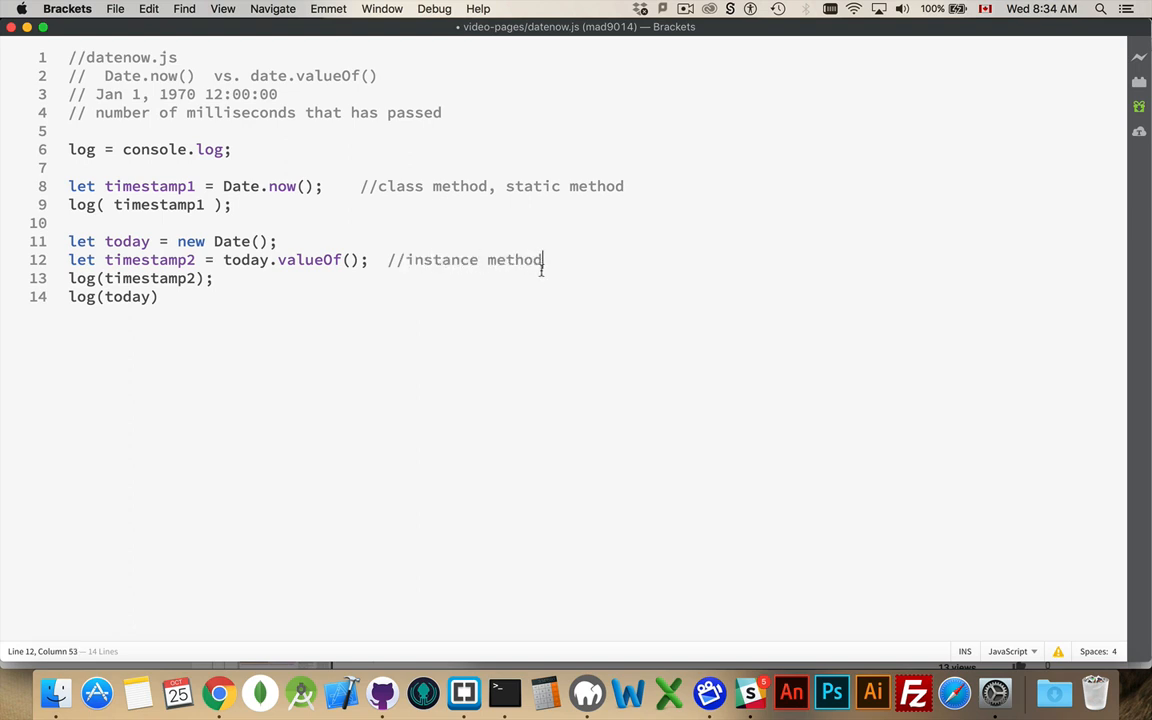
pyautogui.doubleClick(246, 259)
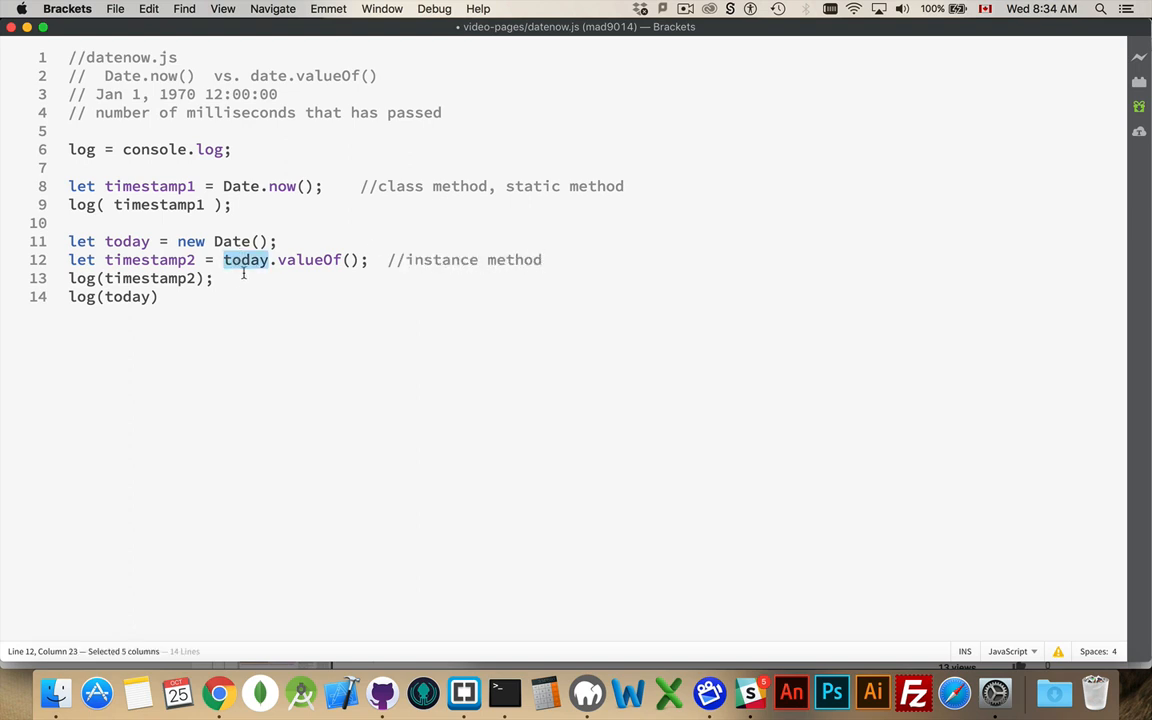